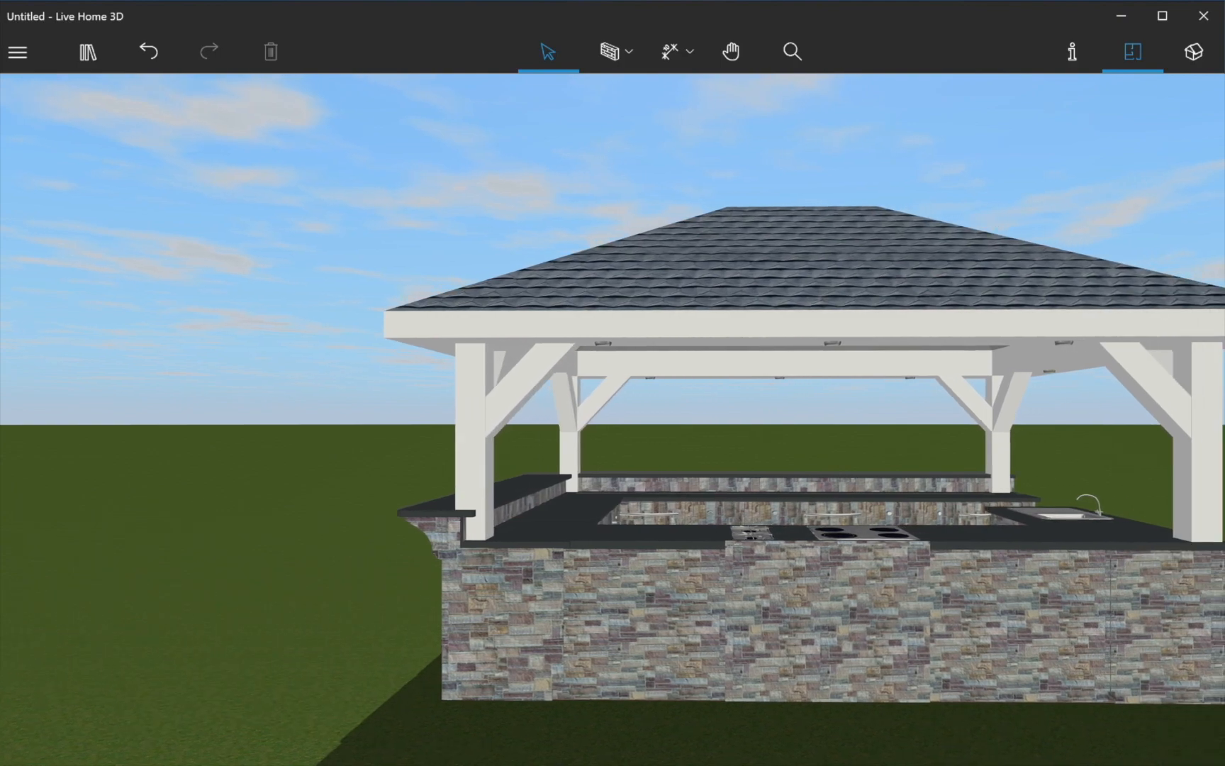
Step: Start the Room tool from the building elements to draw the 5.1 m × 3.0 m room
left_click_drag(704, 312, 547, 312)
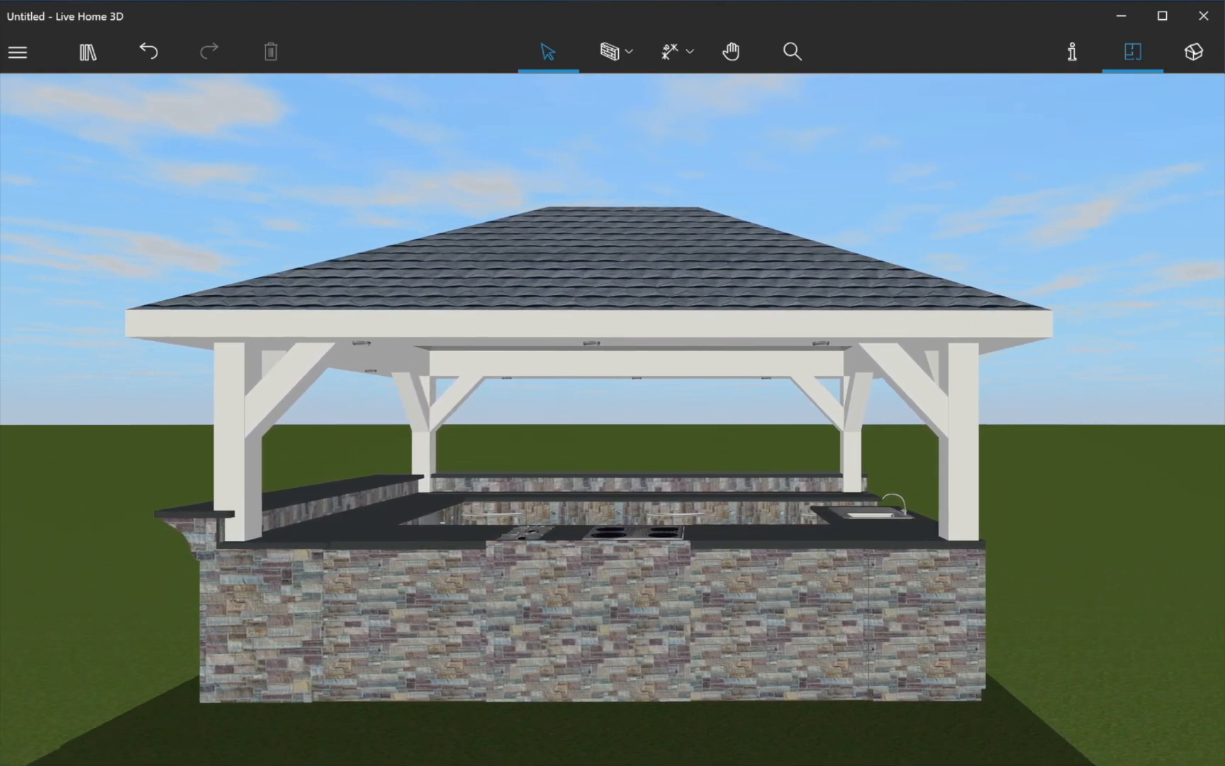
left_click(1132, 51)
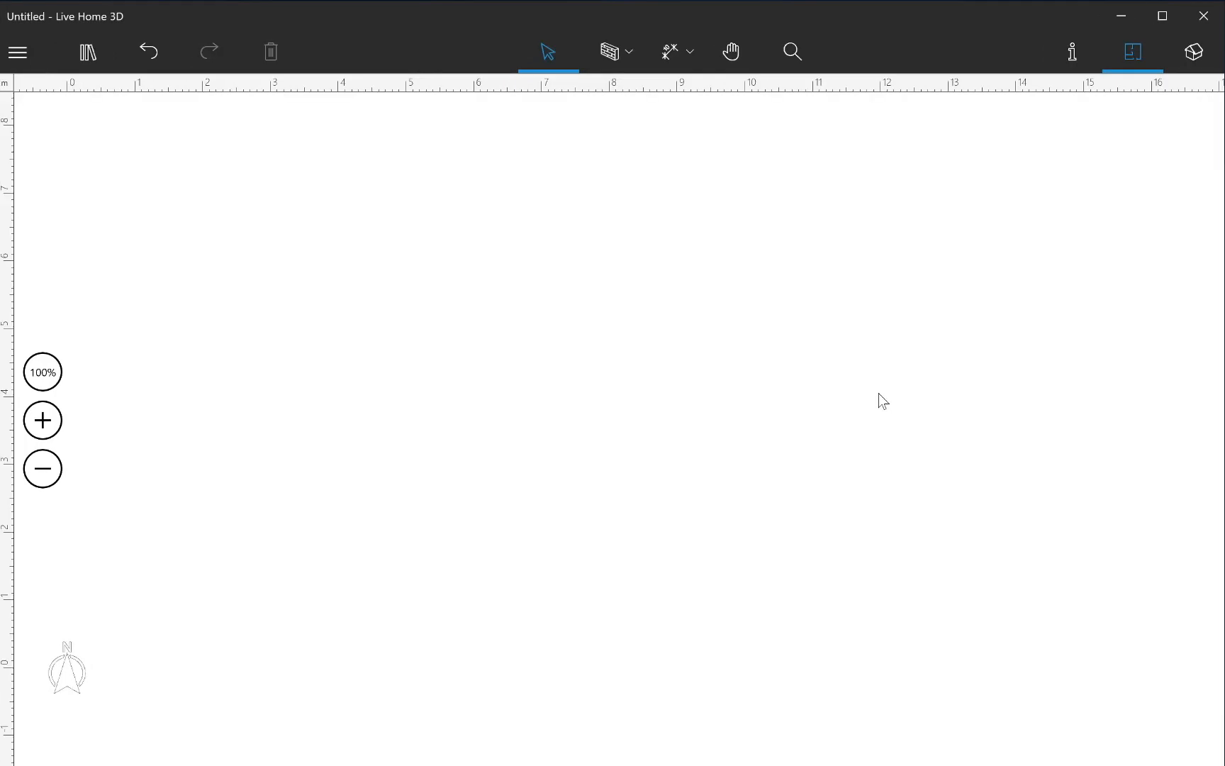
mouse_move(729, 136)
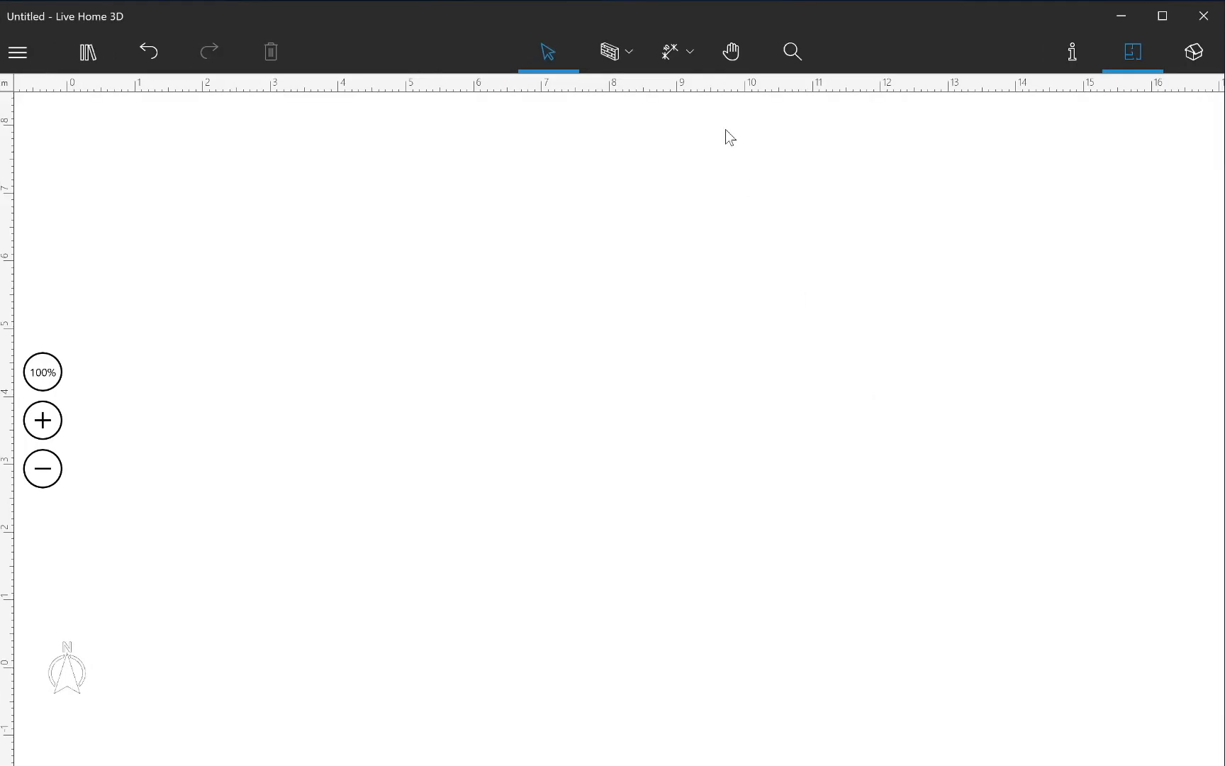
left_click(610, 51)
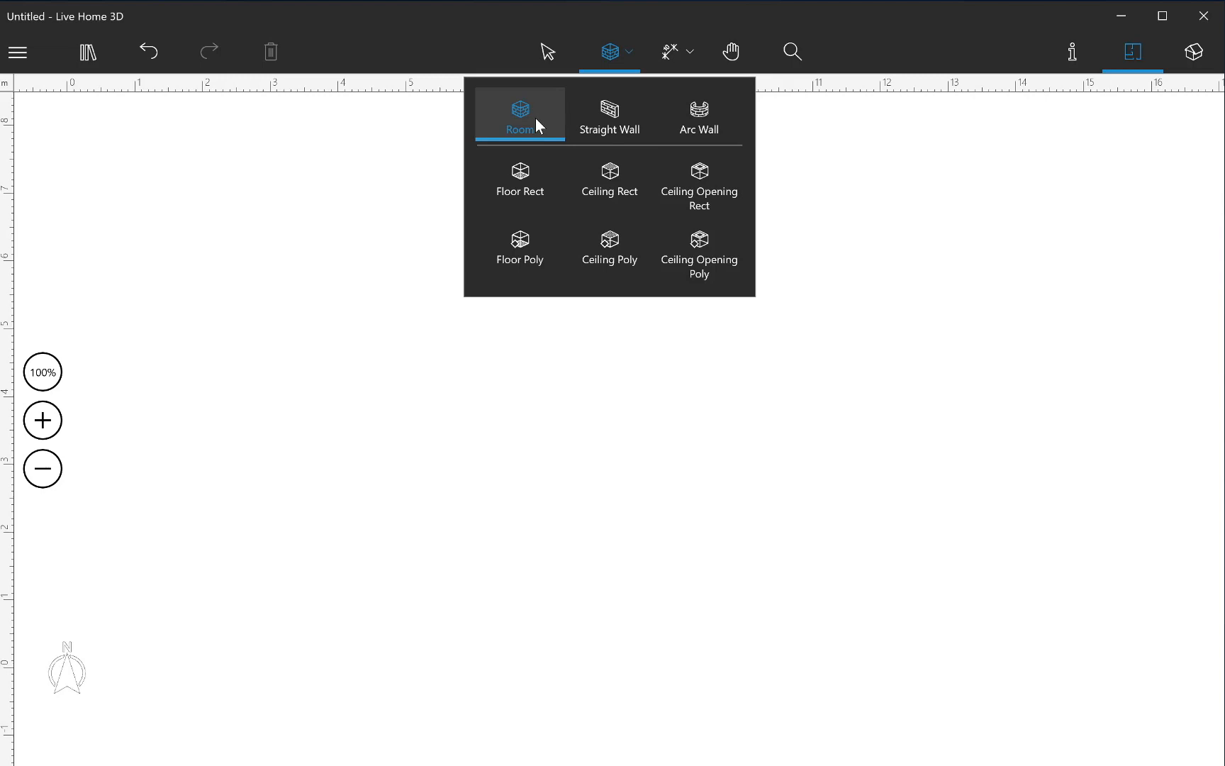
left_click(519, 115)
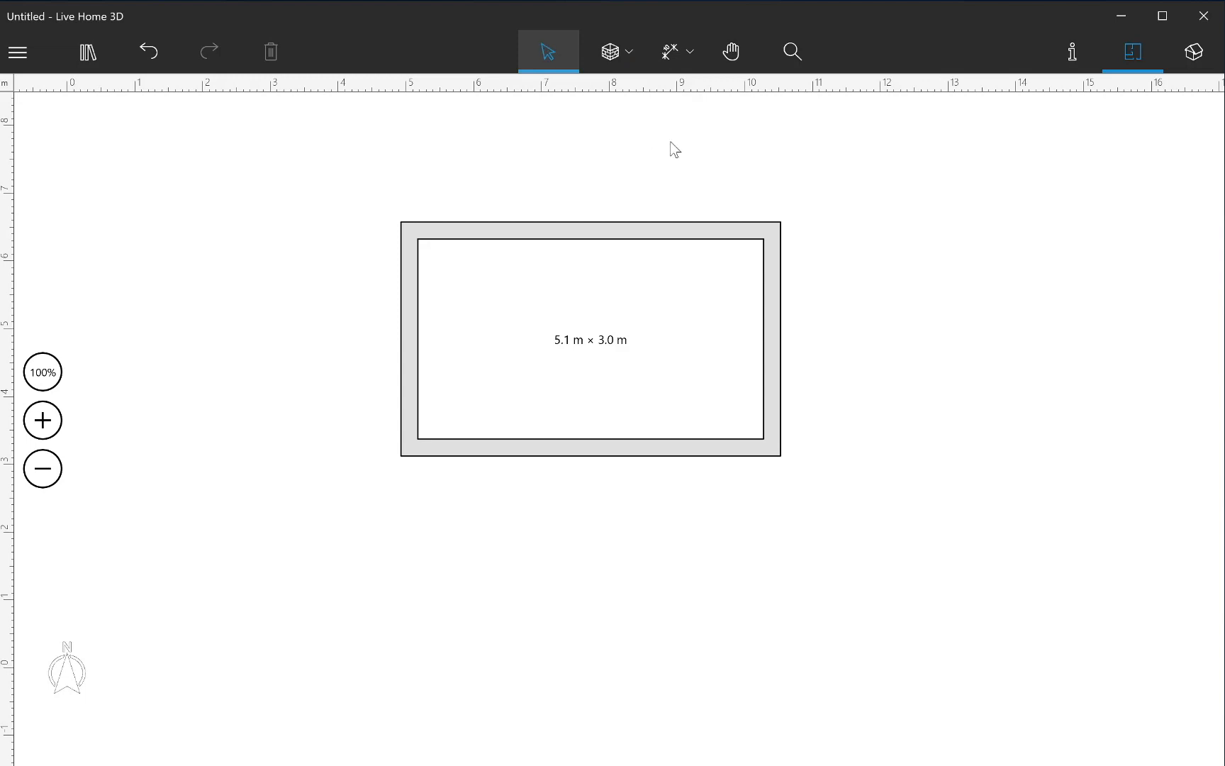
Step: Select all the room's walls and set their type to Loft Wall
left_click(1072, 51)
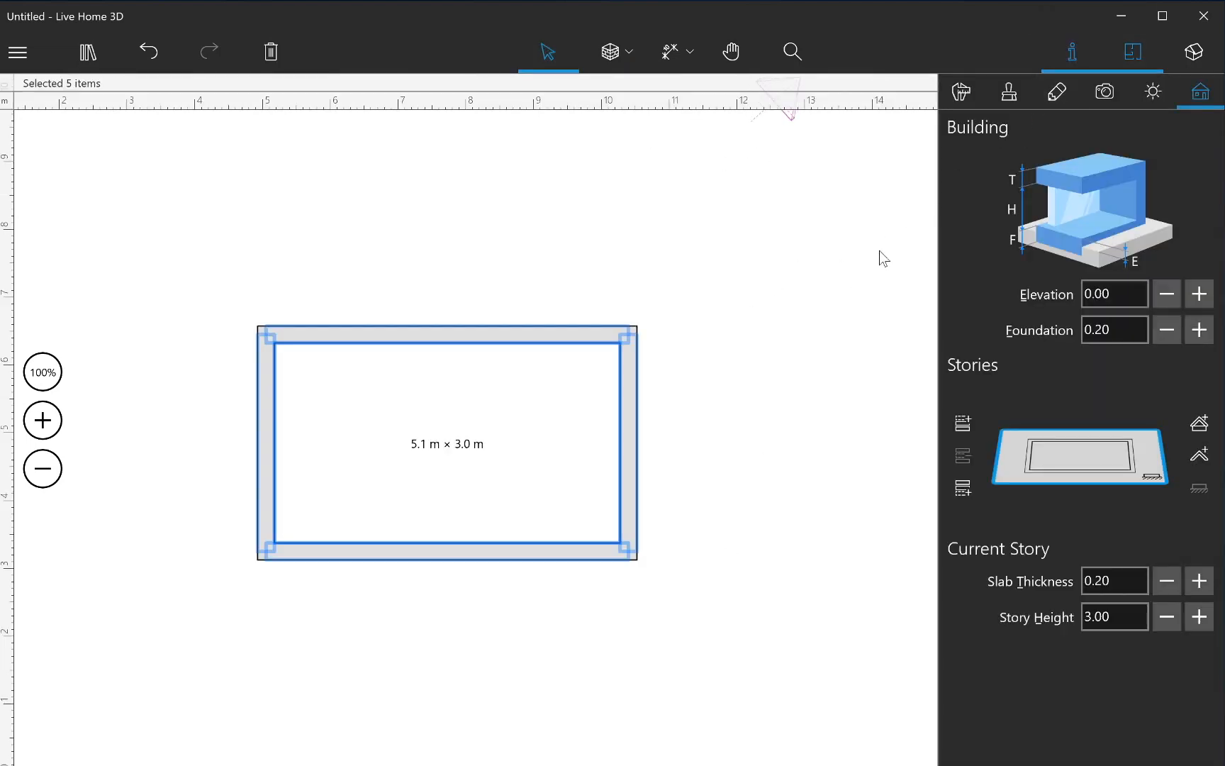
left_click(960, 91)
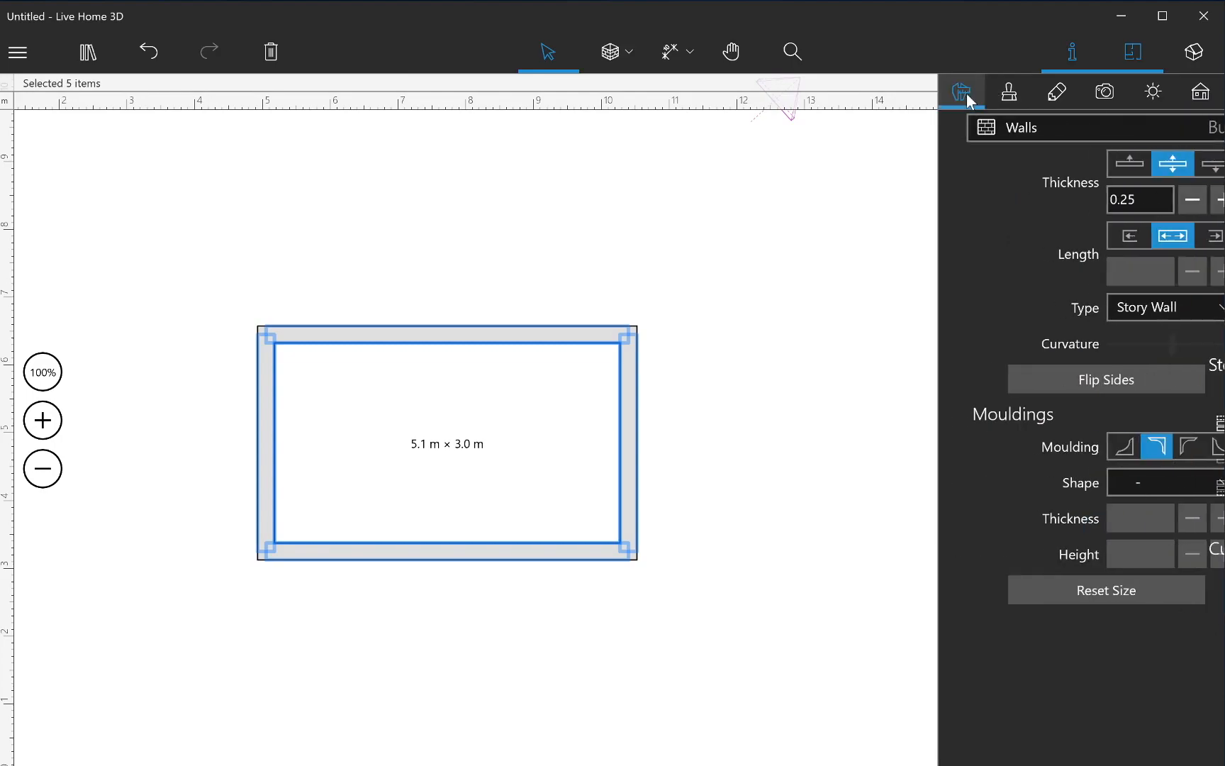
left_click(1165, 307)
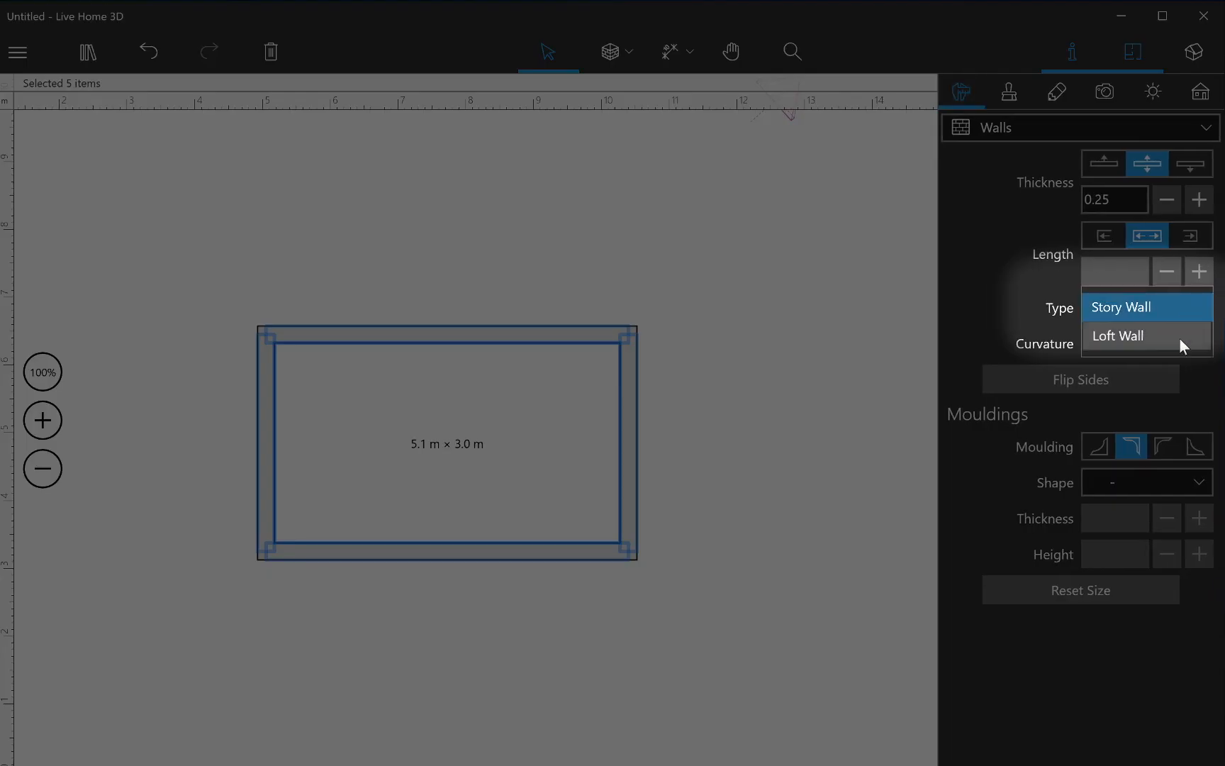
left_click(1119, 335)
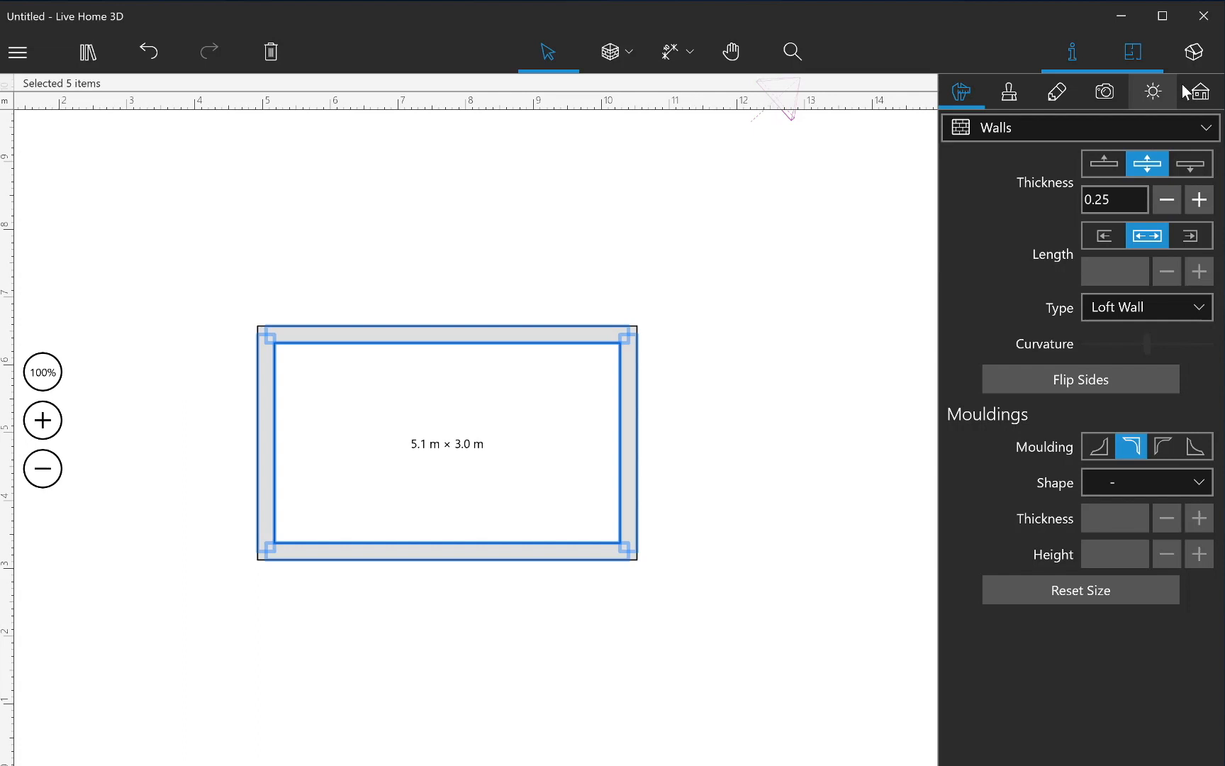
Step: Cover the loft walls with a roof using the Hip template in Roof Assistant
left_click(1197, 90)
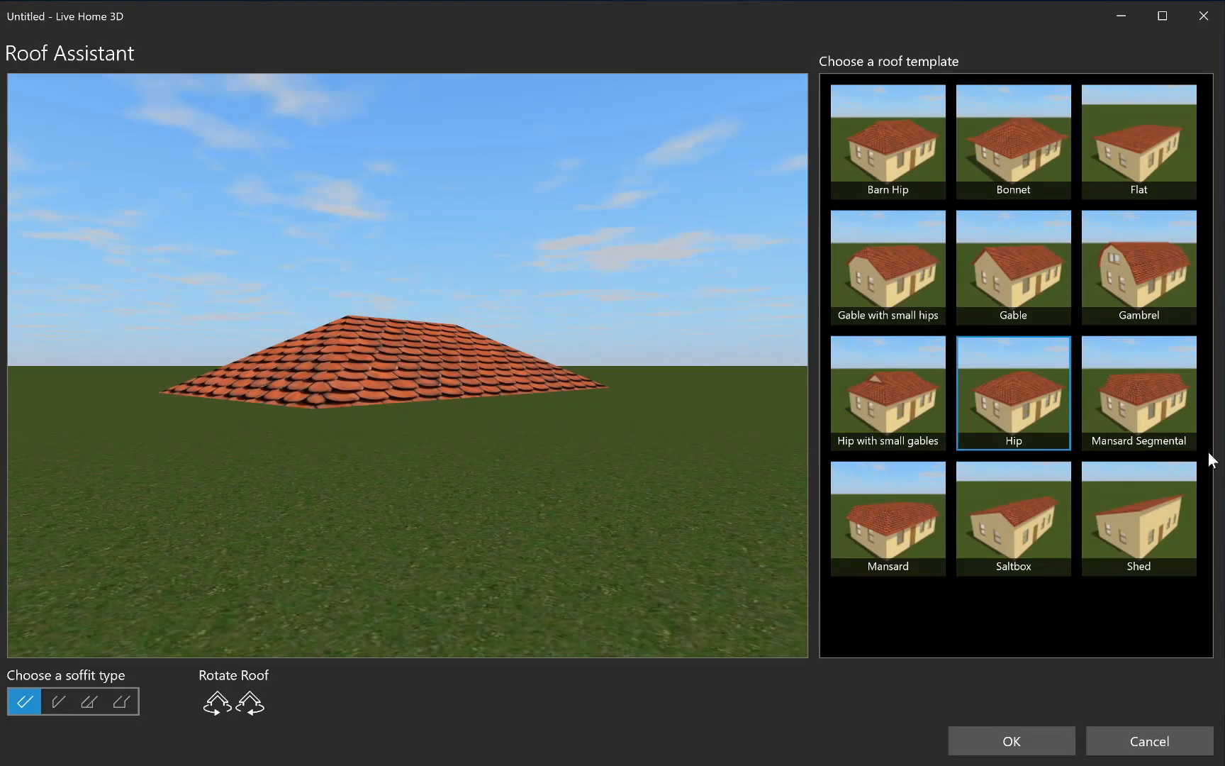
left_click(1010, 740)
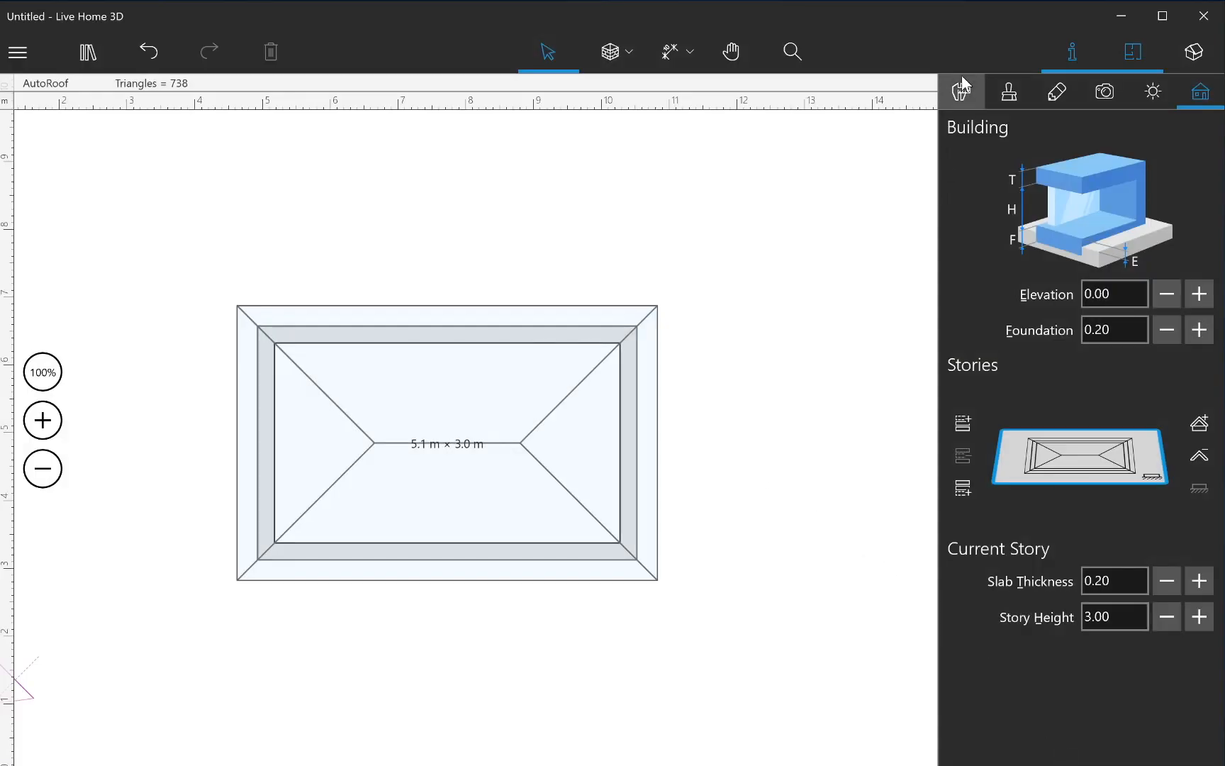
Step: Select the hip roof and set its elevation to 3.00 m
left_click(962, 91)
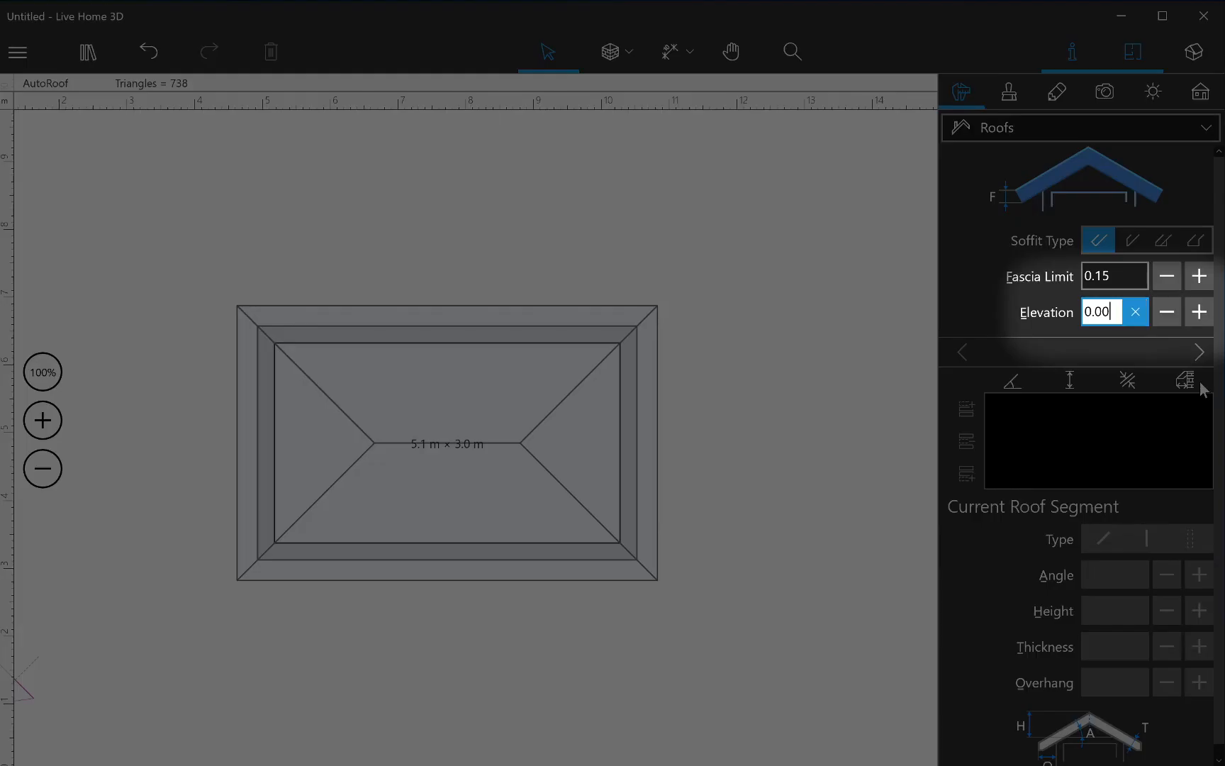
left_click(1112, 312)
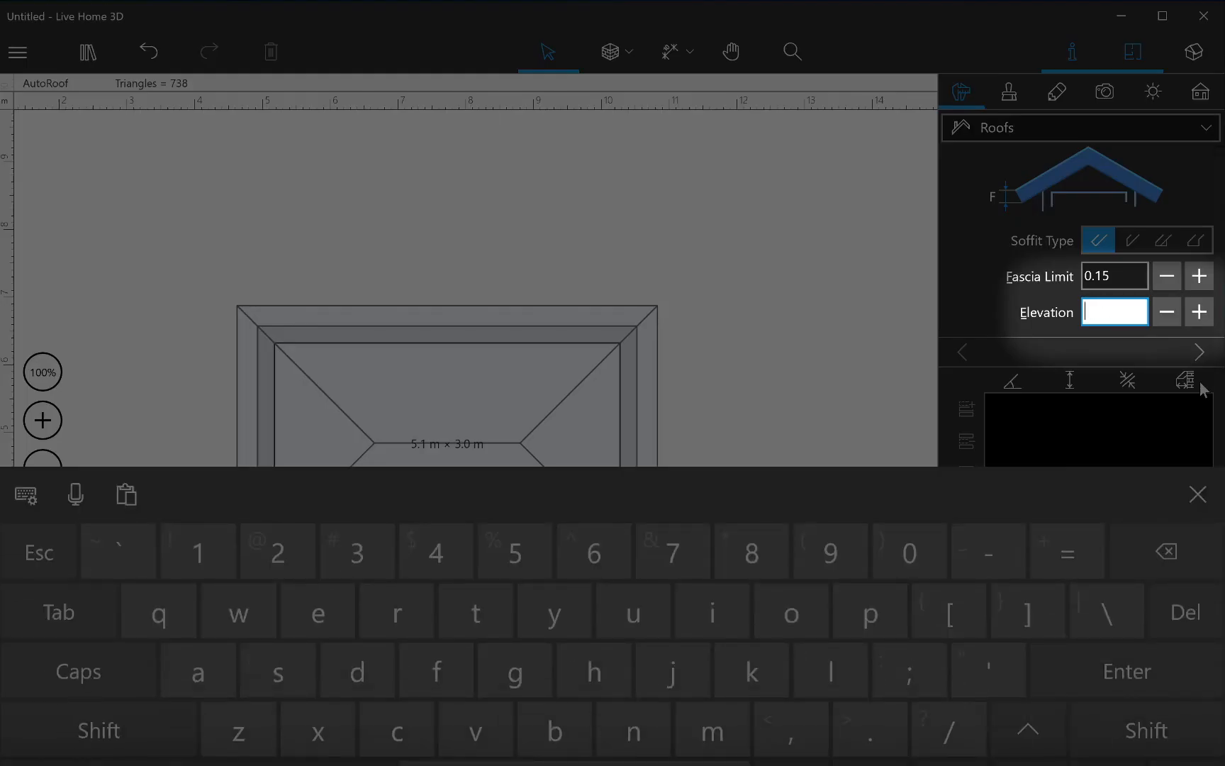
type("3.00")
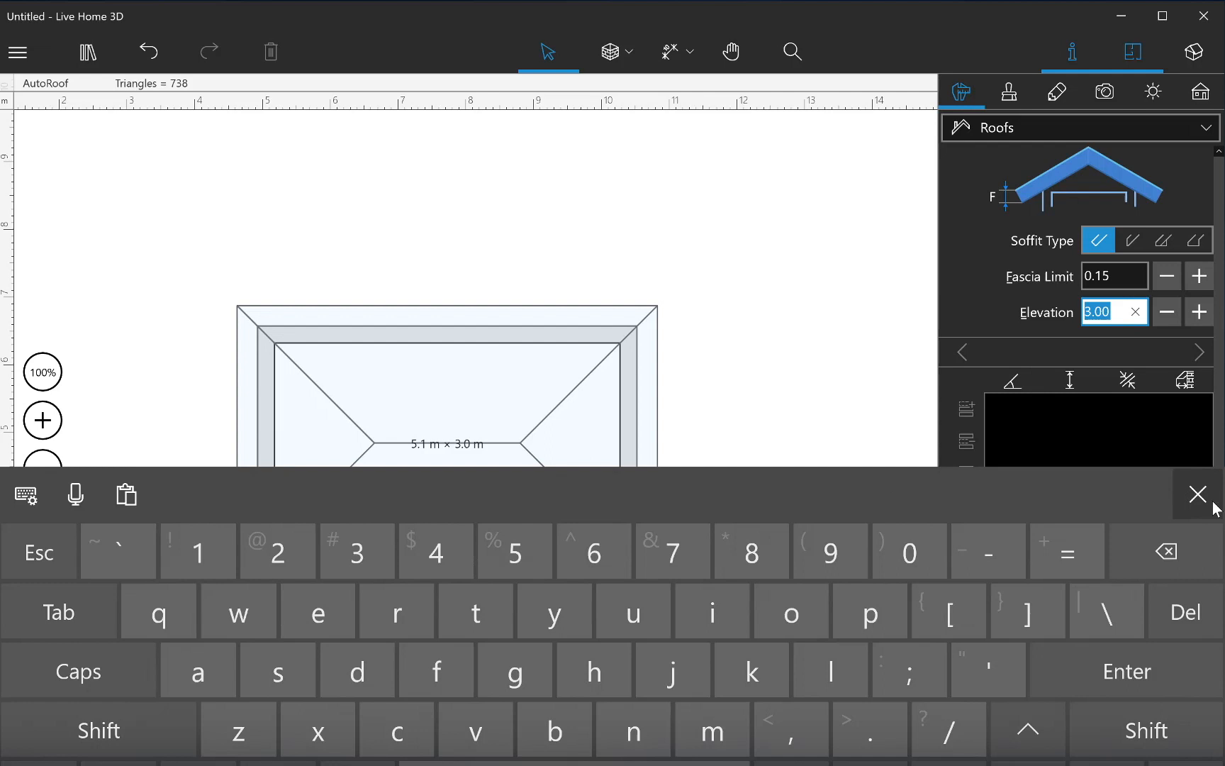
left_click(1197, 493)
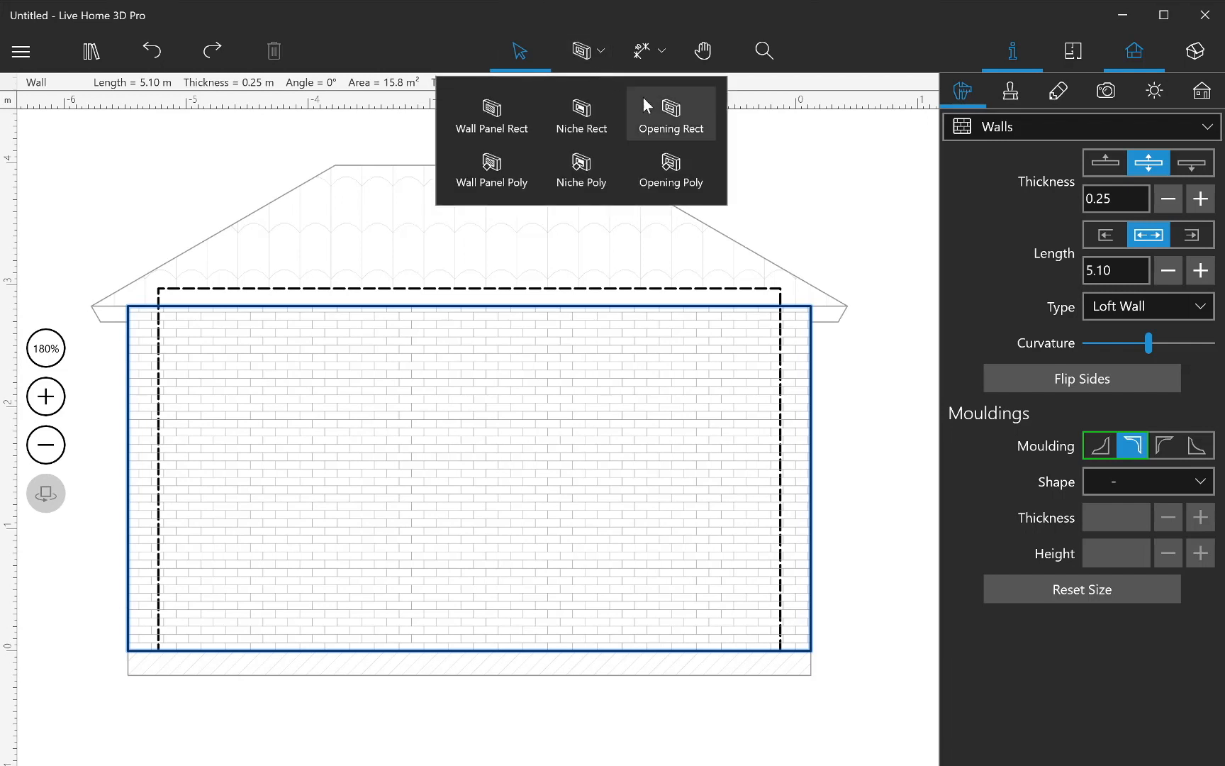
Step: Cut rectangular openings into the walls so only corner posts remain under the roof
left_click(669, 112)
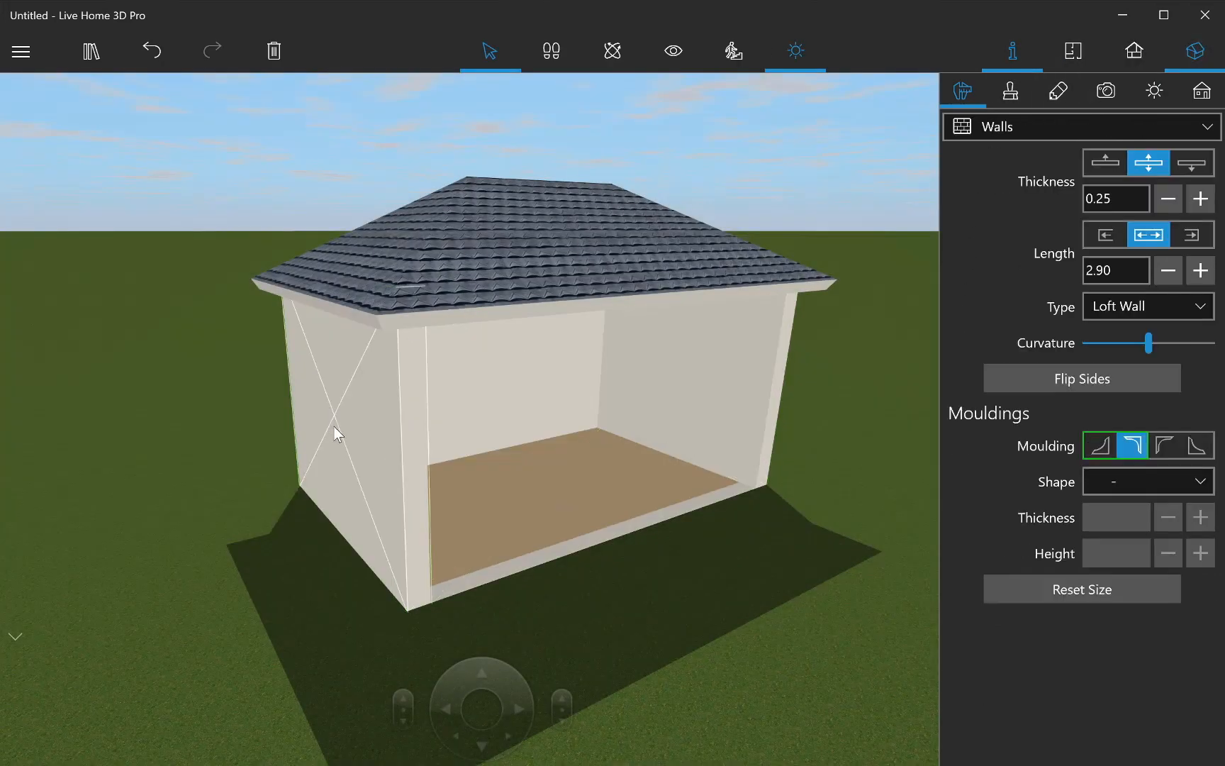
left_click(1135, 50)
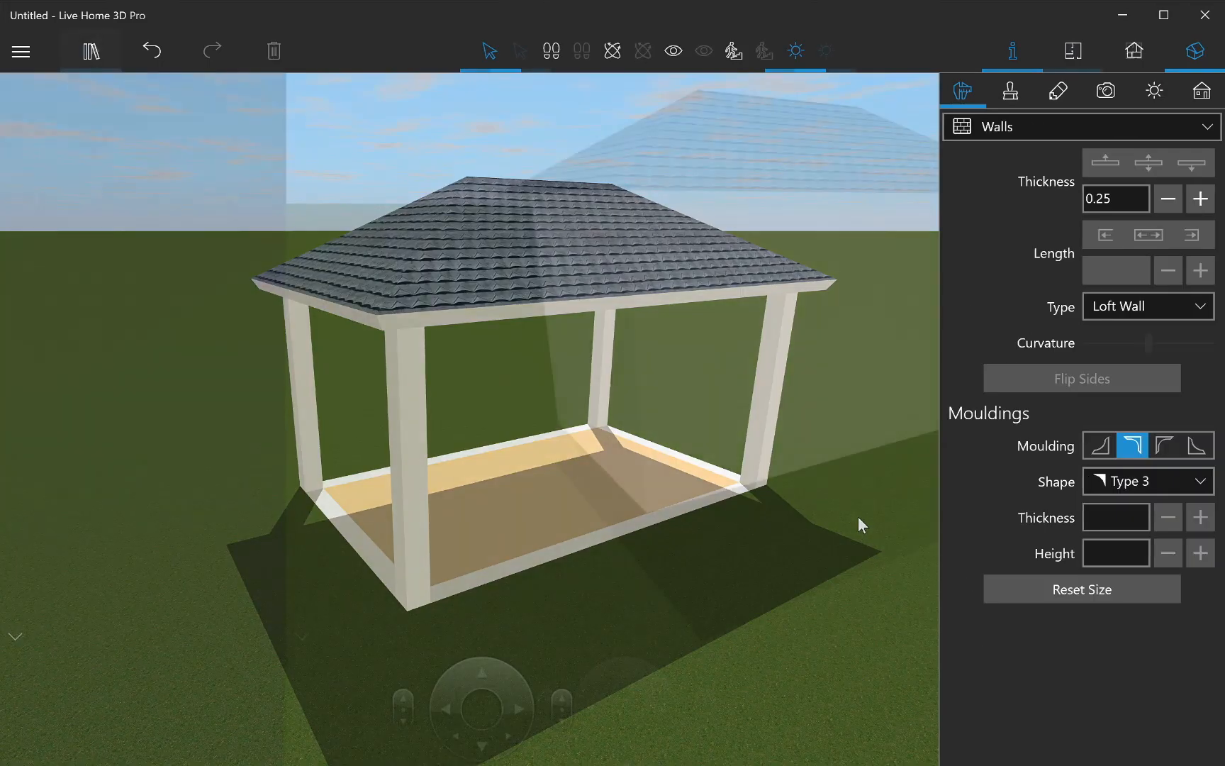
Step: Show the object library and its category dropdown
left_click(91, 49)
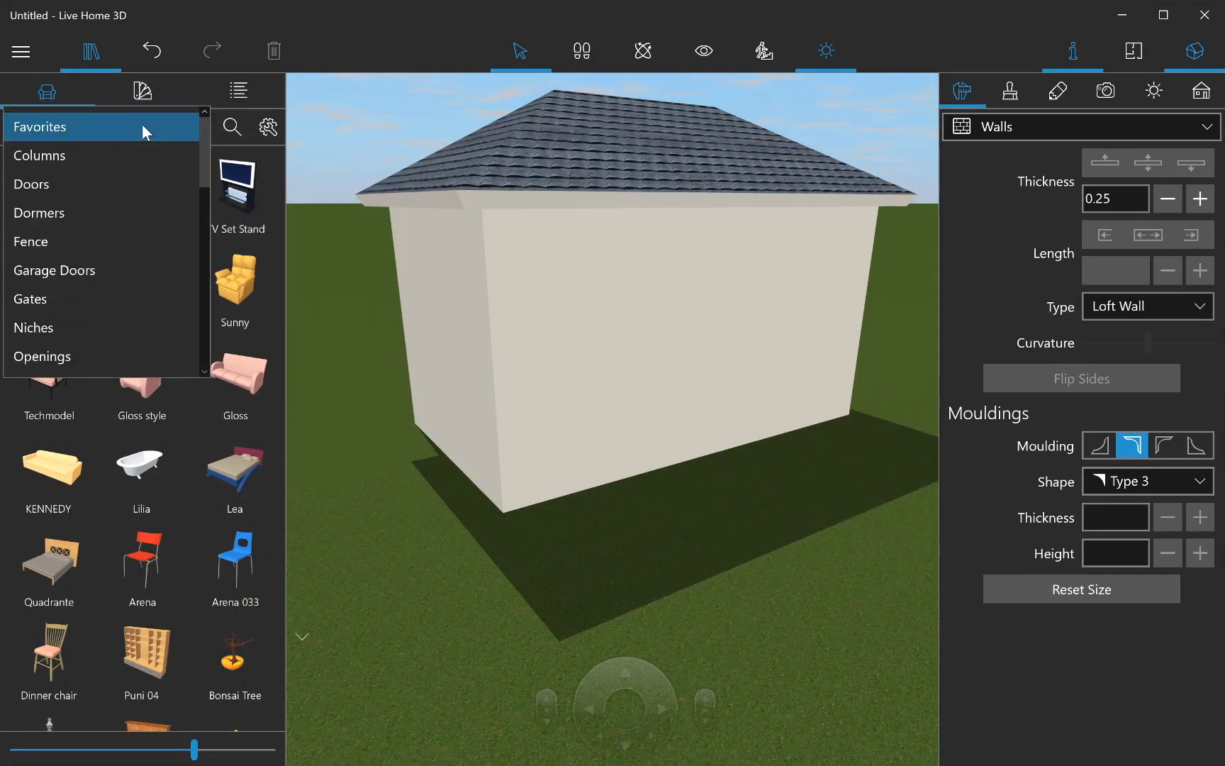
left_click(43, 356)
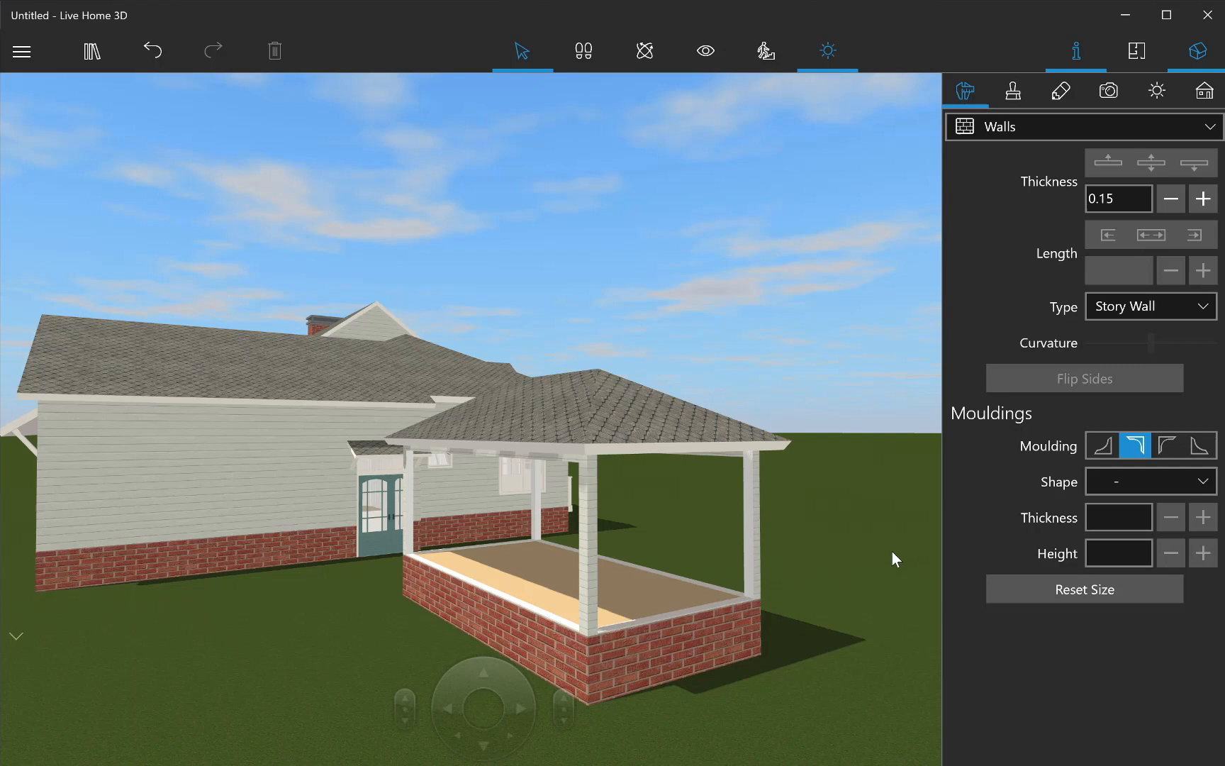
mouse_move(553, 586)
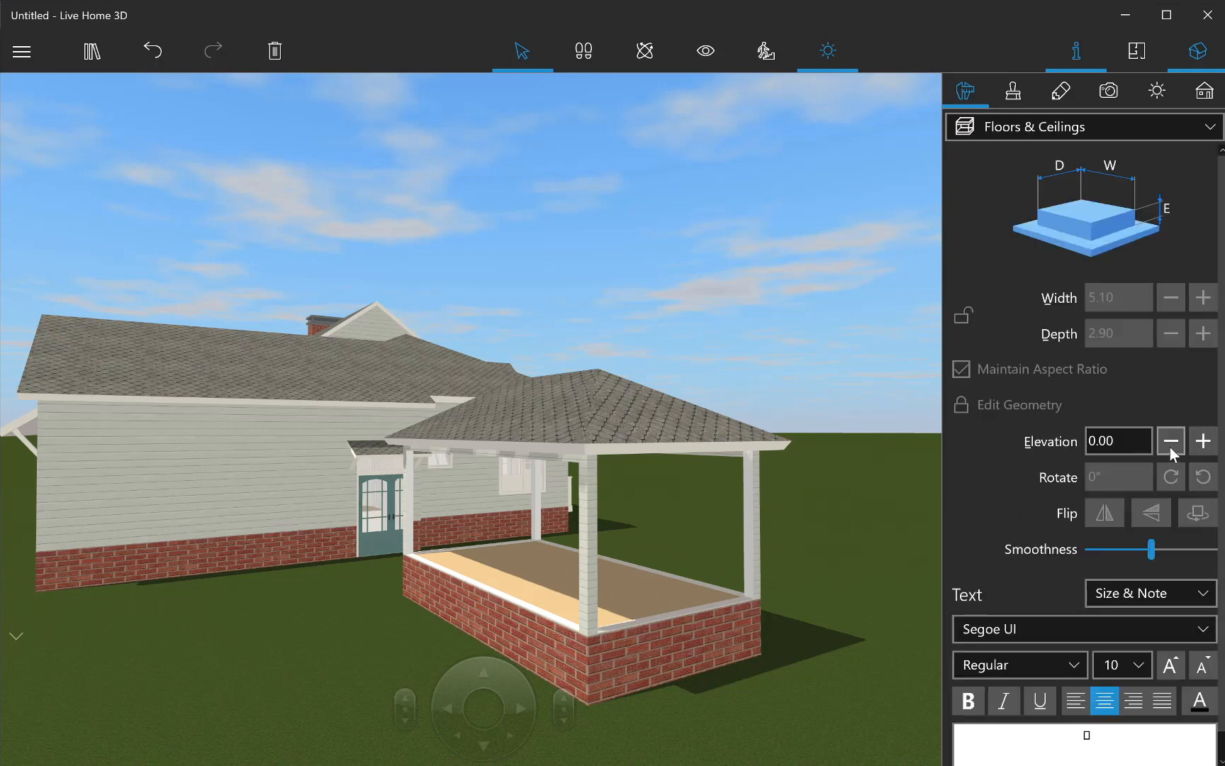
Step: Lower the porch floor's elevation to -0.56 m and clear the selection
left_click(1170, 440)
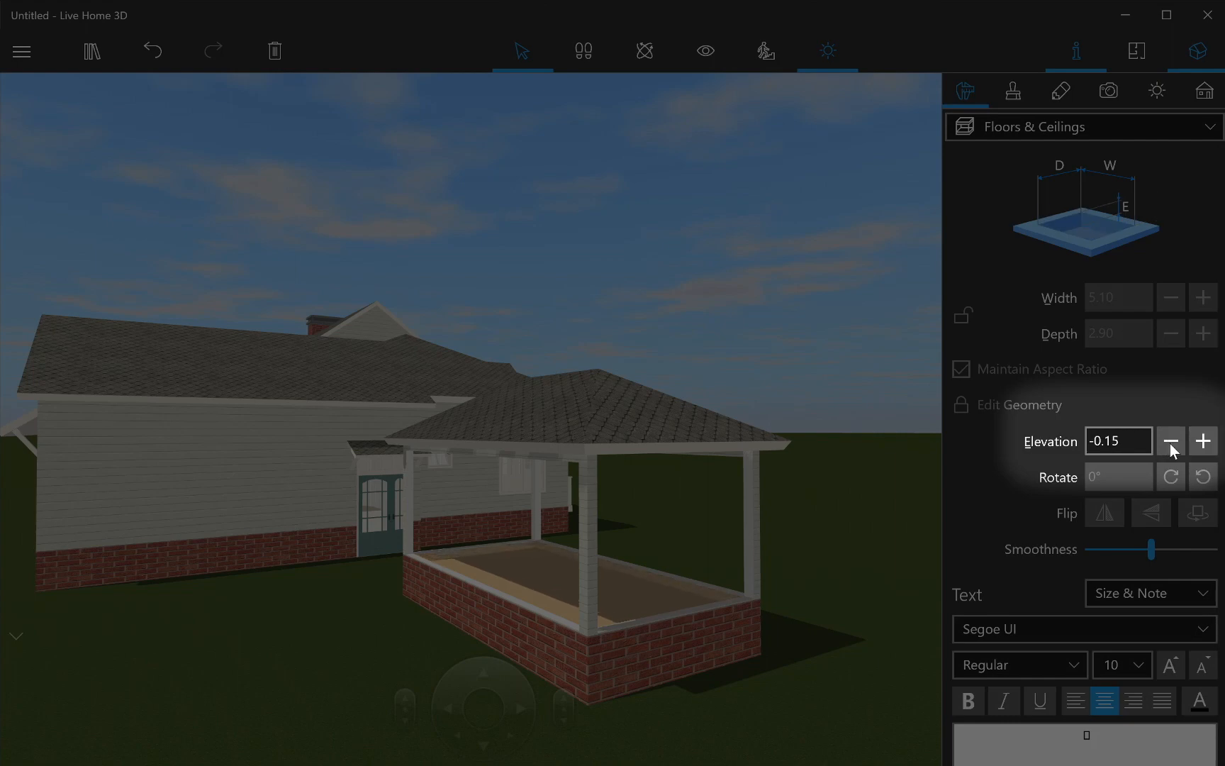
left_click(1170, 440)
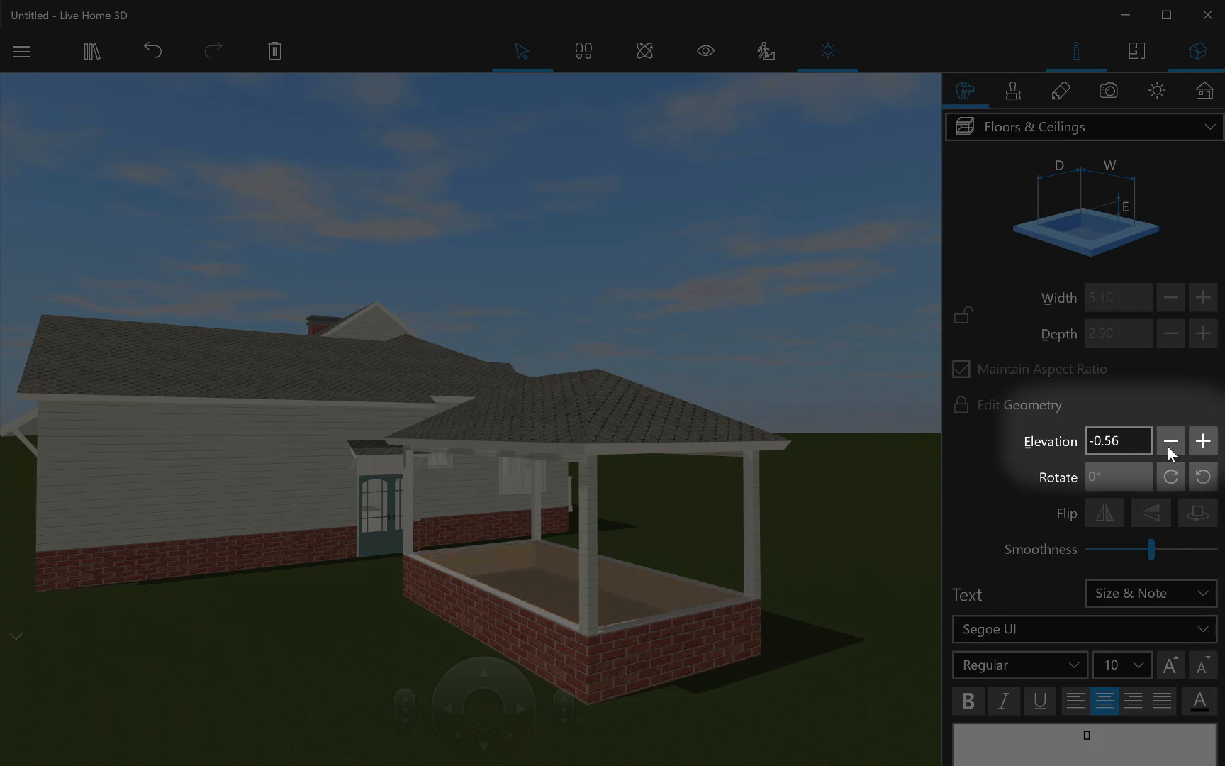
left_click(414, 551)
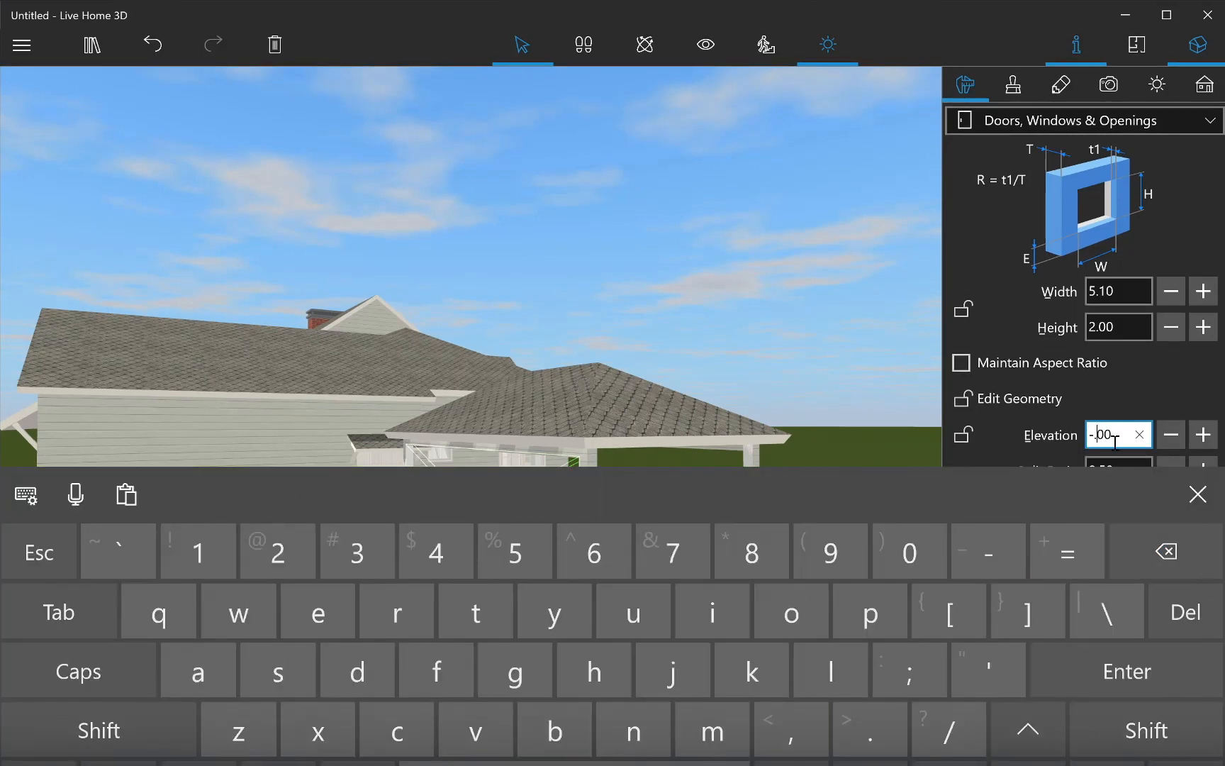
left_click(750, 550)
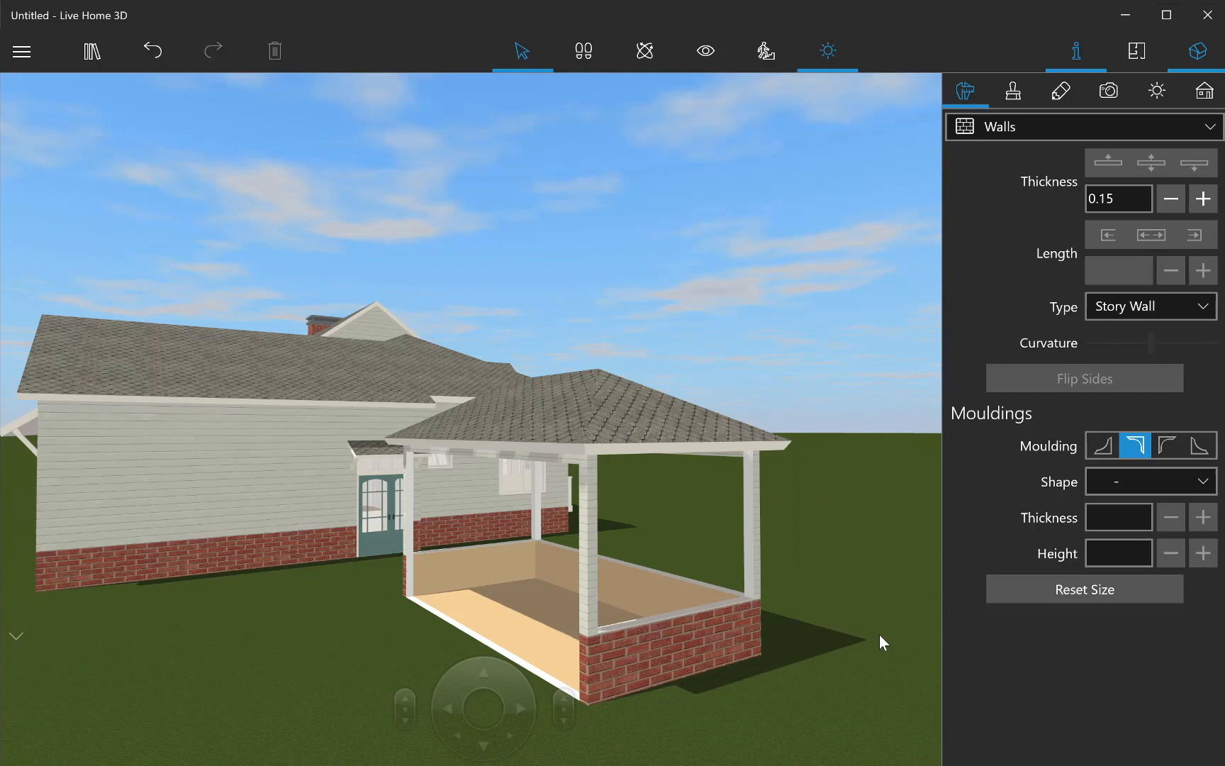
left_click(1076, 51)
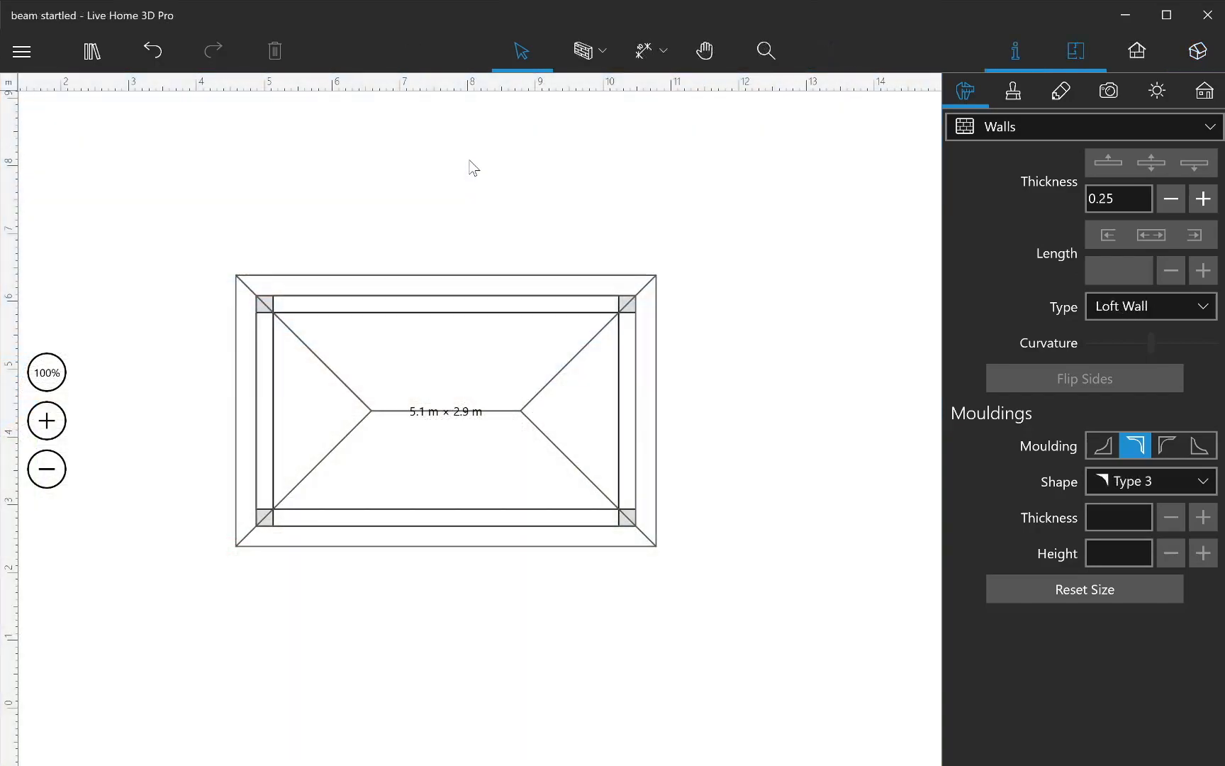
Step: Switch the library to the Shapes category to place a 1 m box on the pavilion floor
left_click(583, 51)
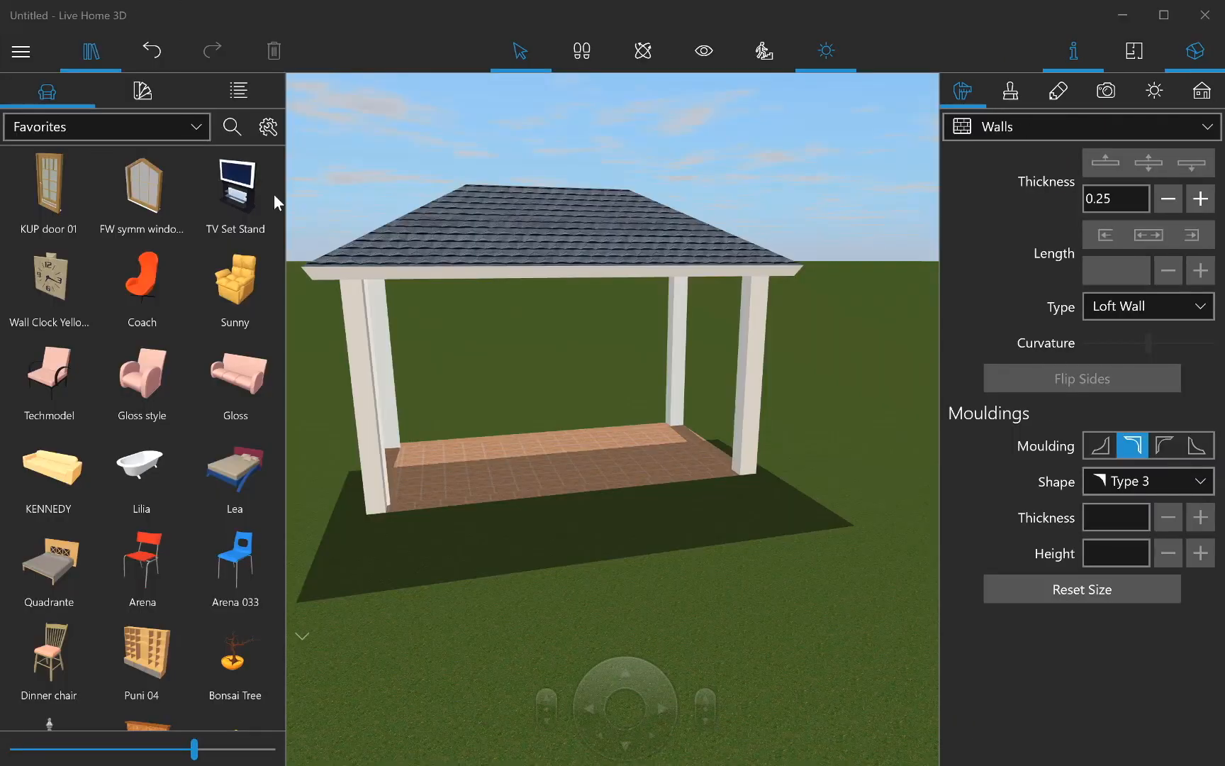
left_click(105, 126)
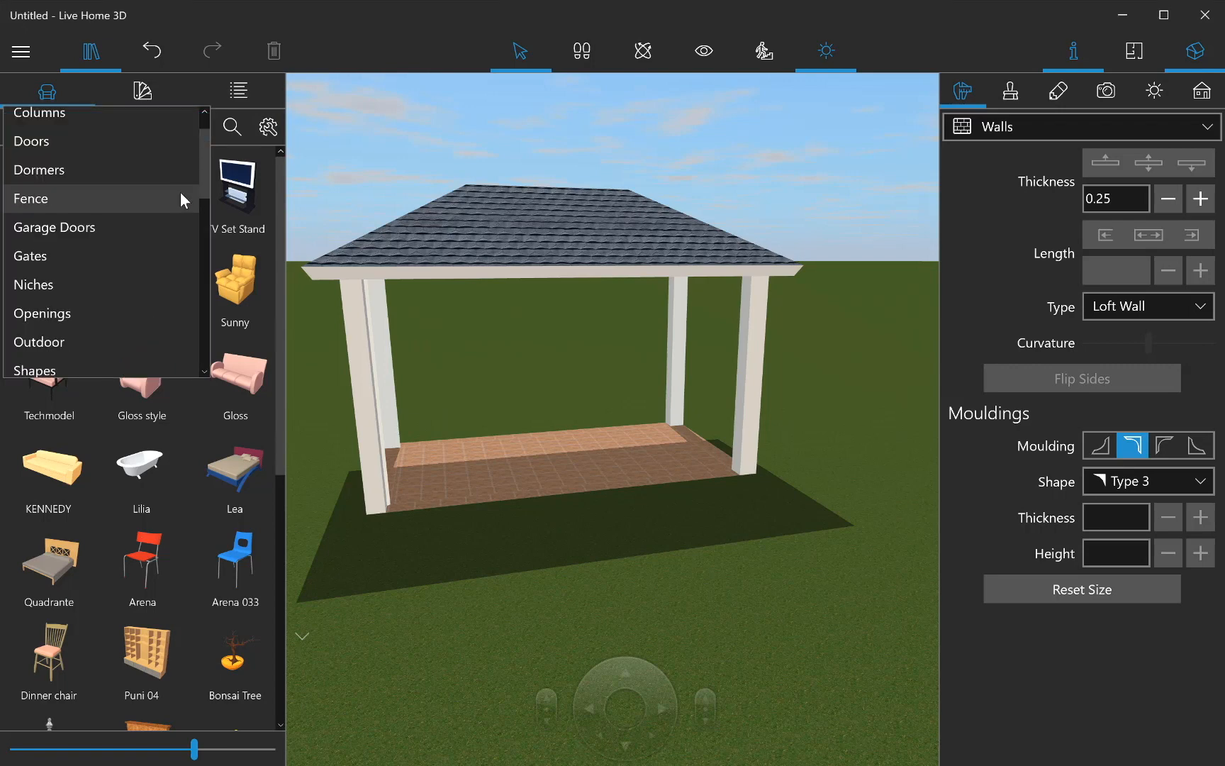
left_click(35, 370)
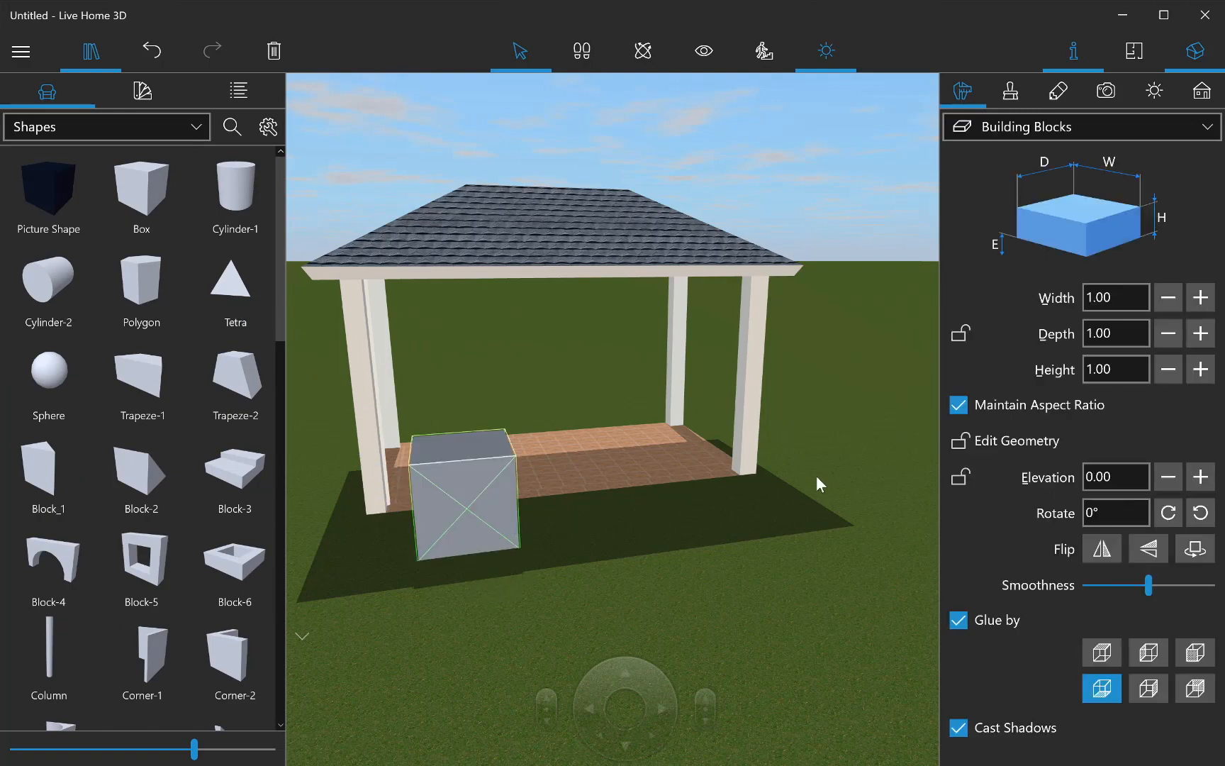
Step: Select the placed cube to reshape it into a 0.77 × 0.17 × 0.17 m beam
left_click(960, 404)
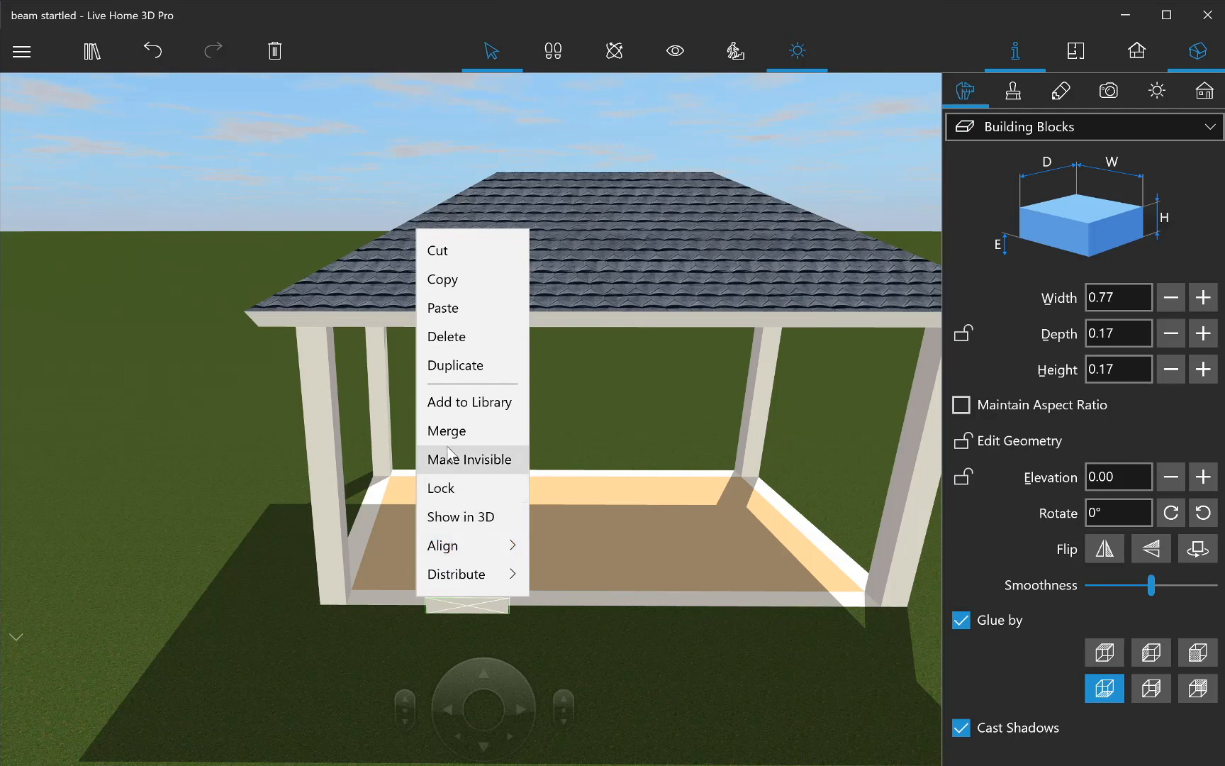
Step: Merge the beam into a single furniture object and return its rotation to 0°
left_click(449, 445)
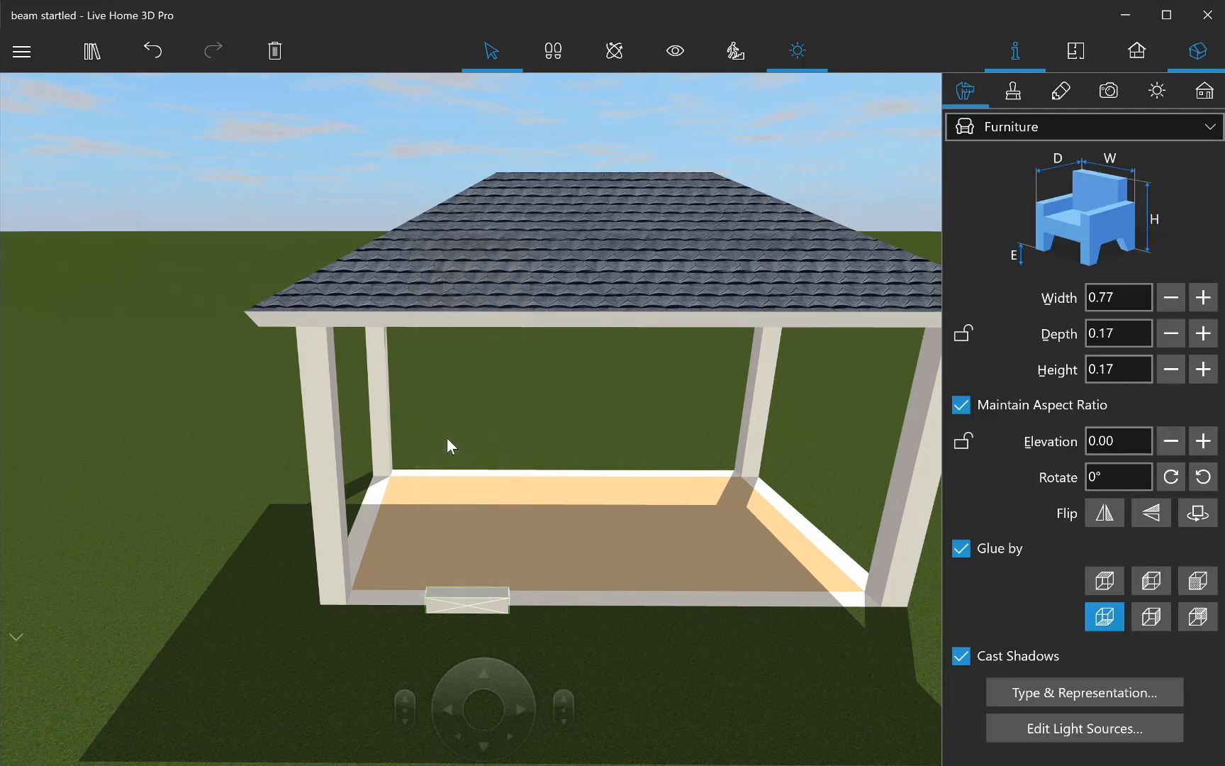
left_click(1170, 476)
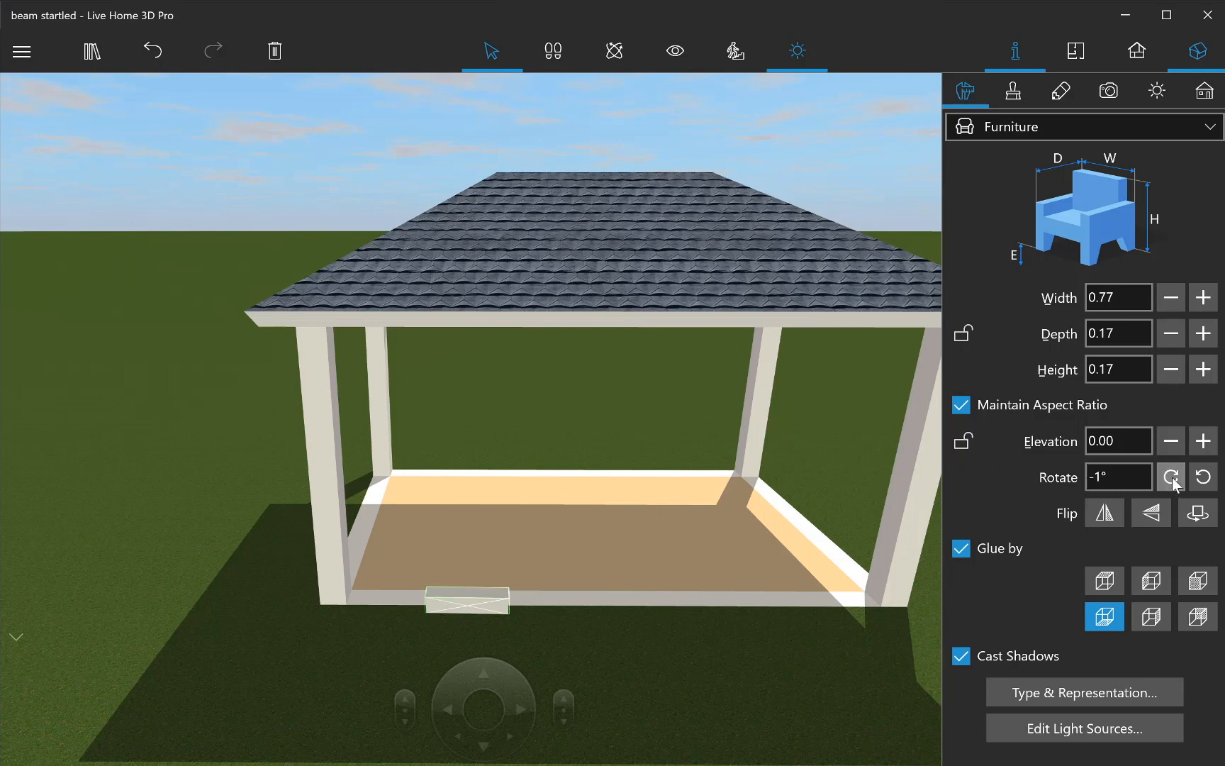
left_click(1203, 477)
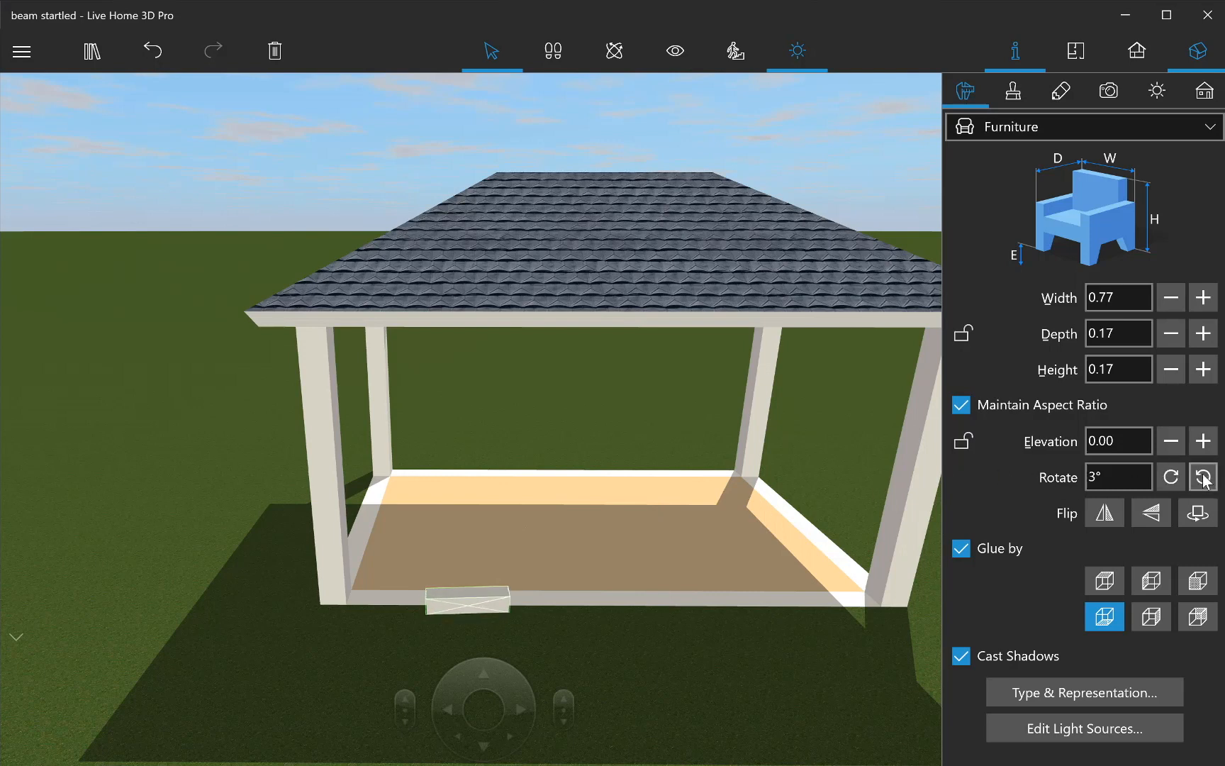
left_click(1205, 476)
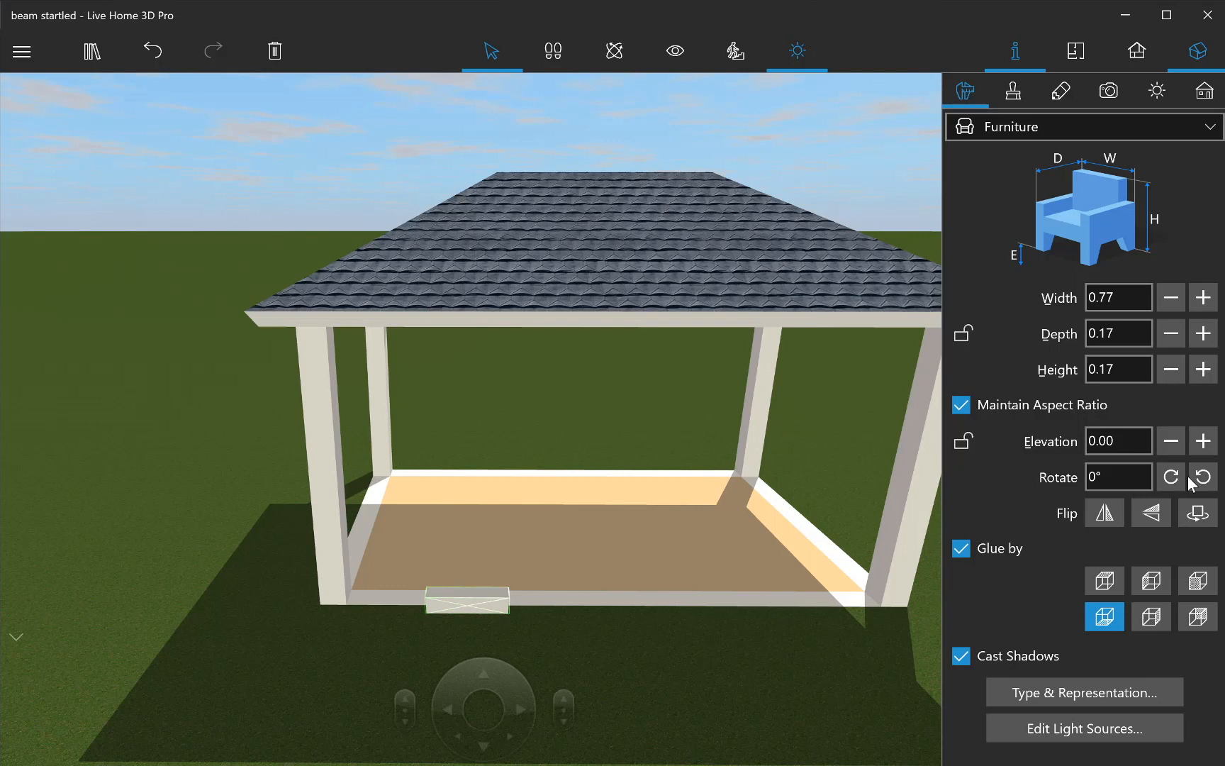
mouse_move(457, 601)
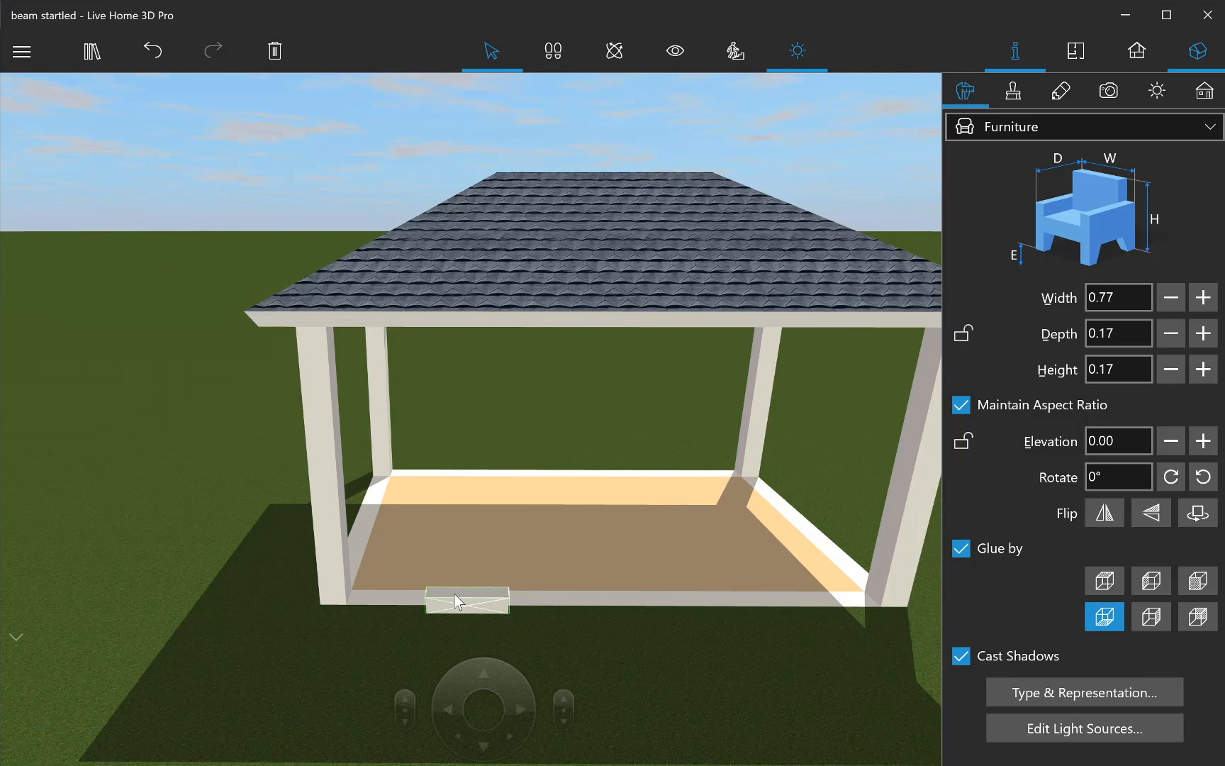
right_click(462, 600)
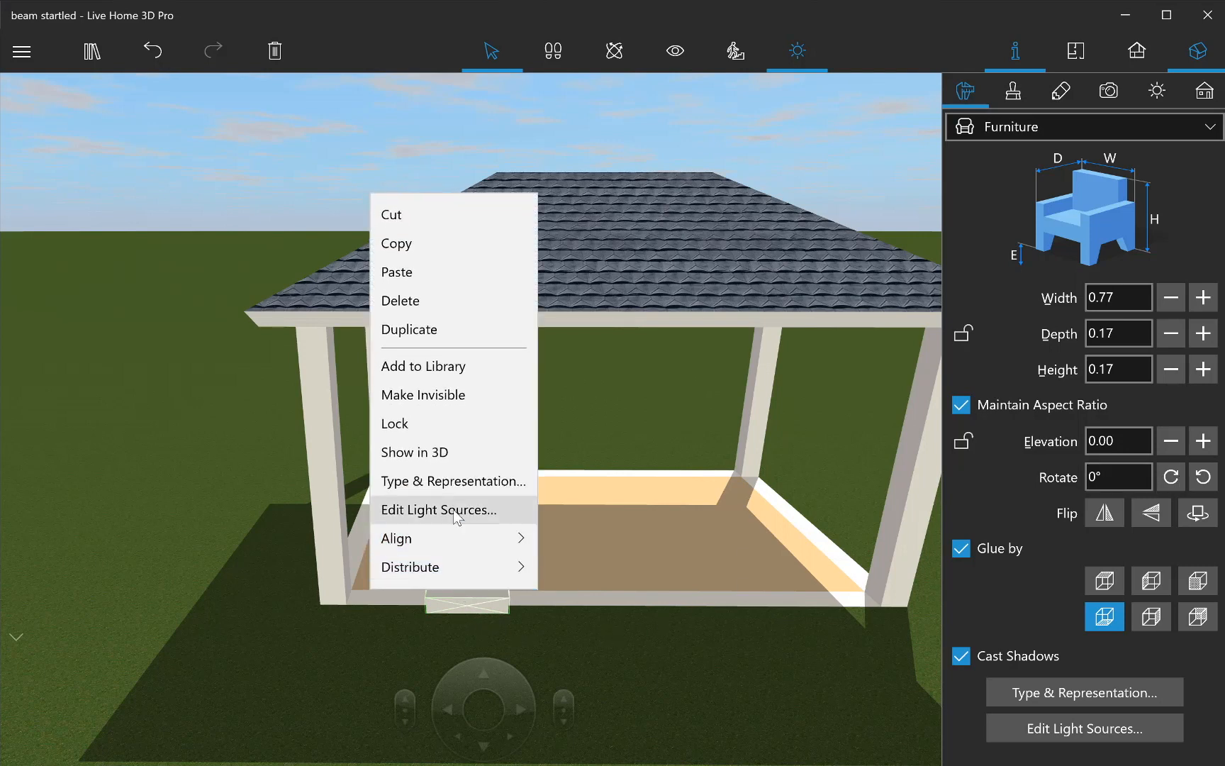
Step: Set the beam's Y rotation to -56° in Type & Representation to form a diagonal brace
left_click(451, 481)
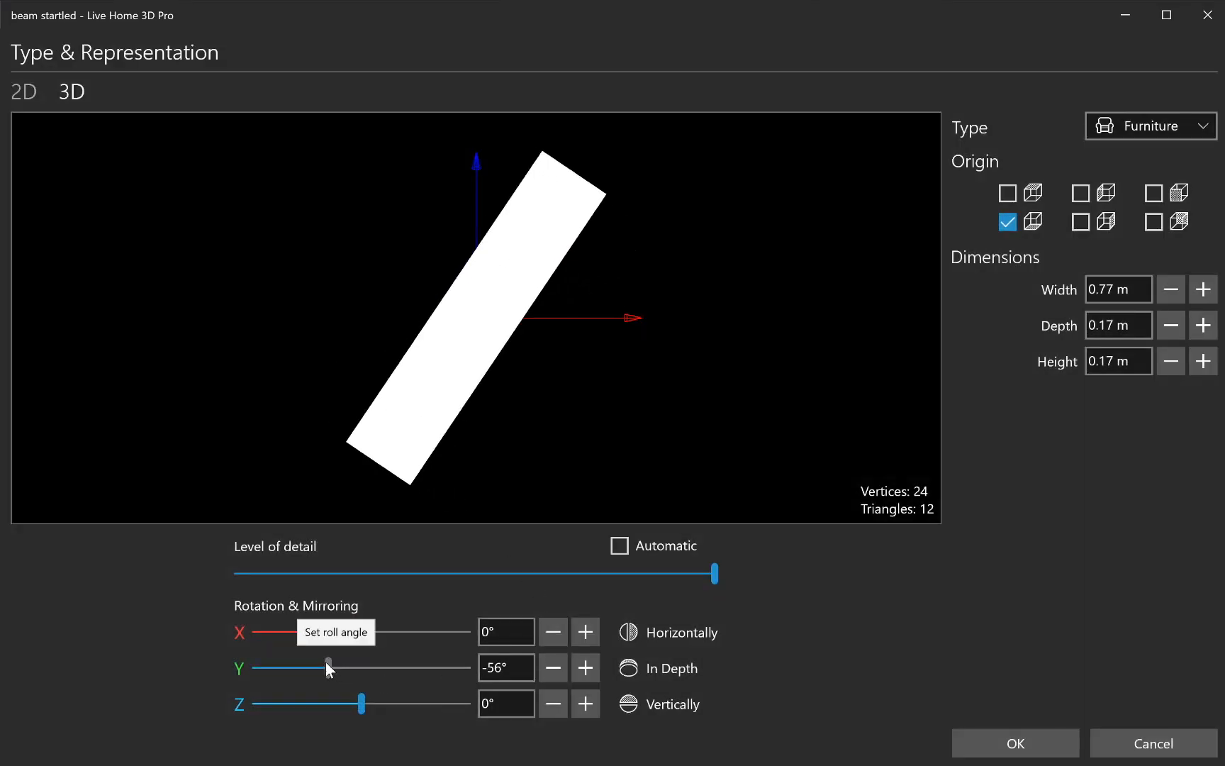
left_click(1014, 743)
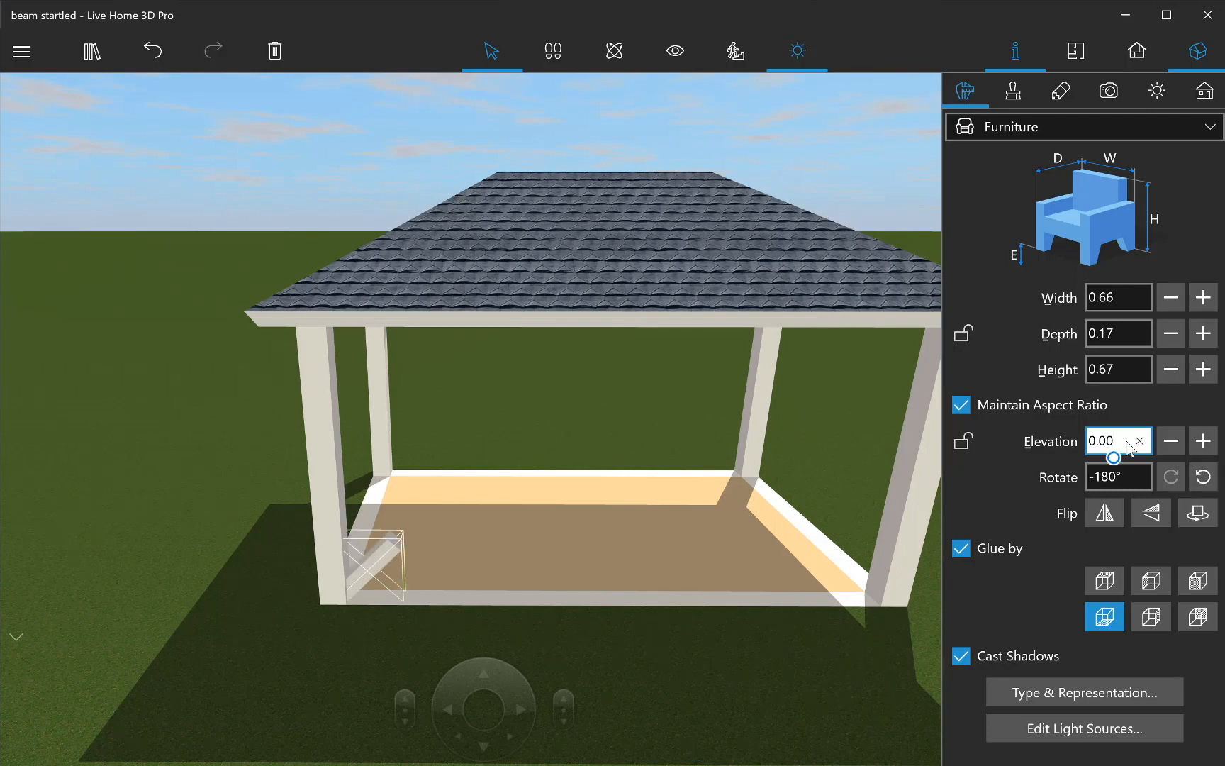
Step: Set the diagonal brace's elevation to 2.10 m so it meets the roof beam
type("2.10")
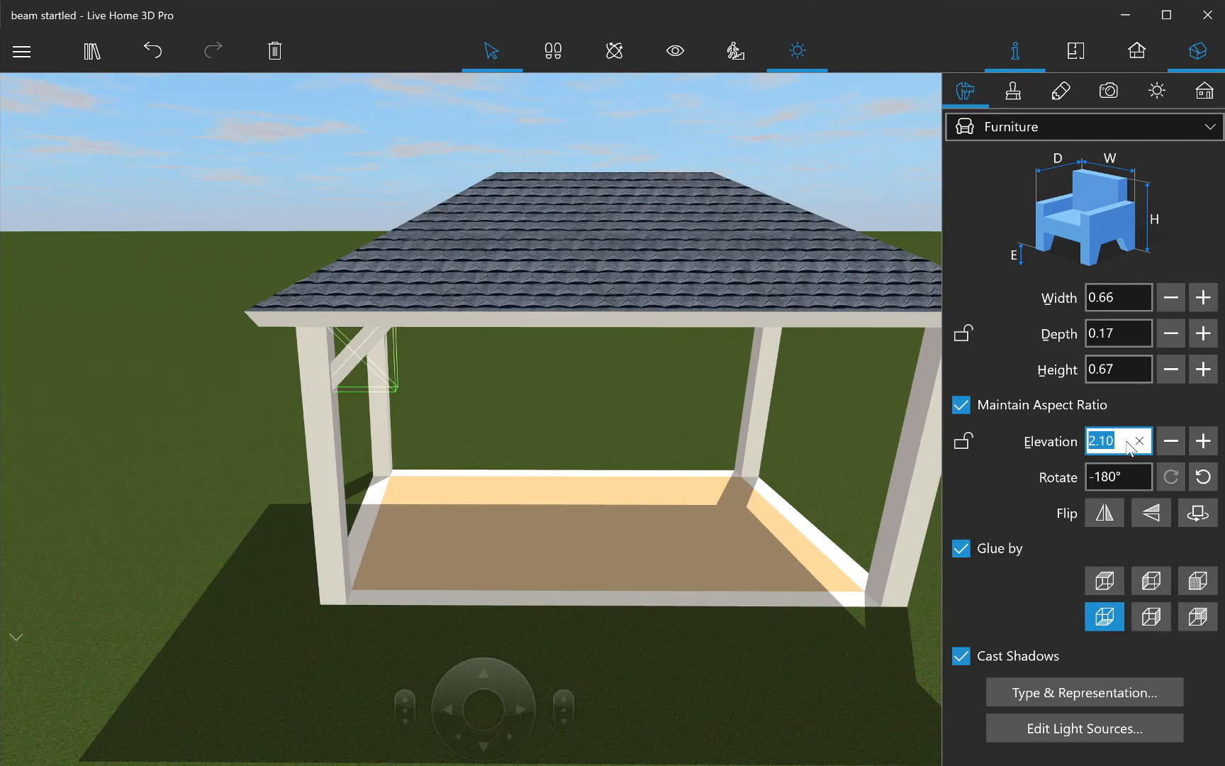
left_click(152, 51)
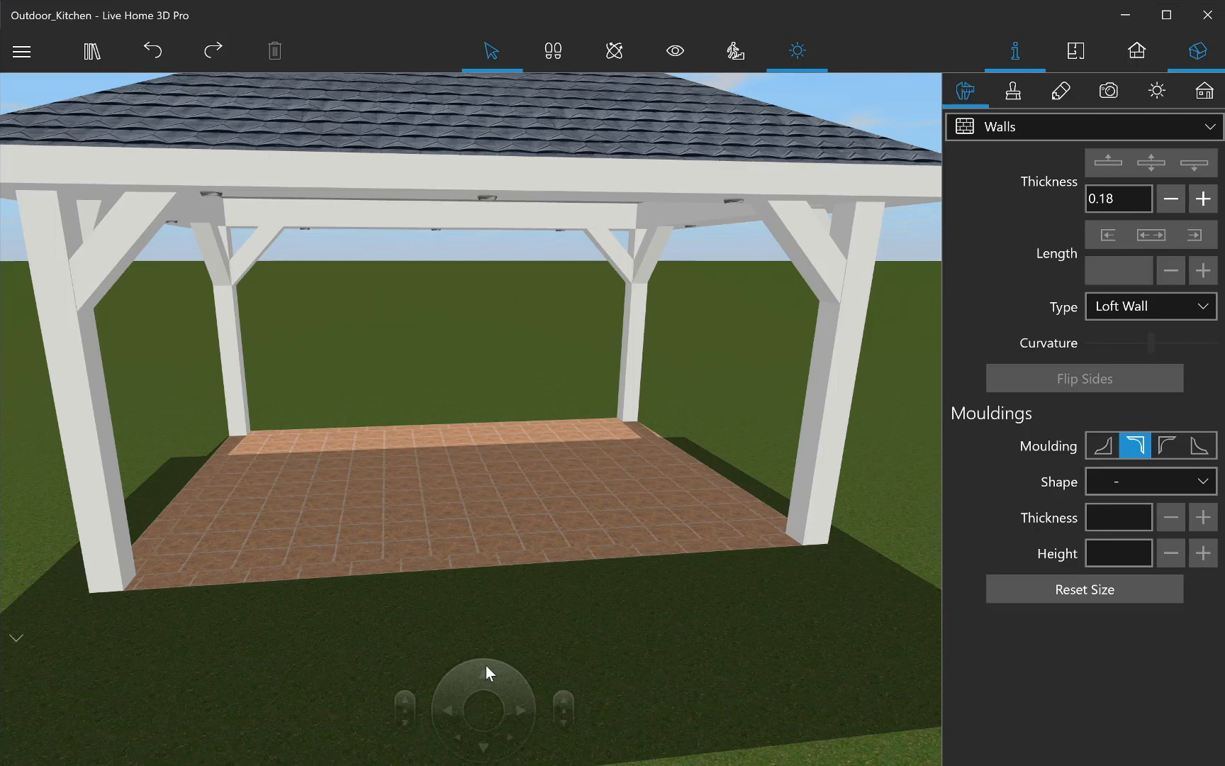
Step: Show the object library beside the pavilion
left_click(91, 50)
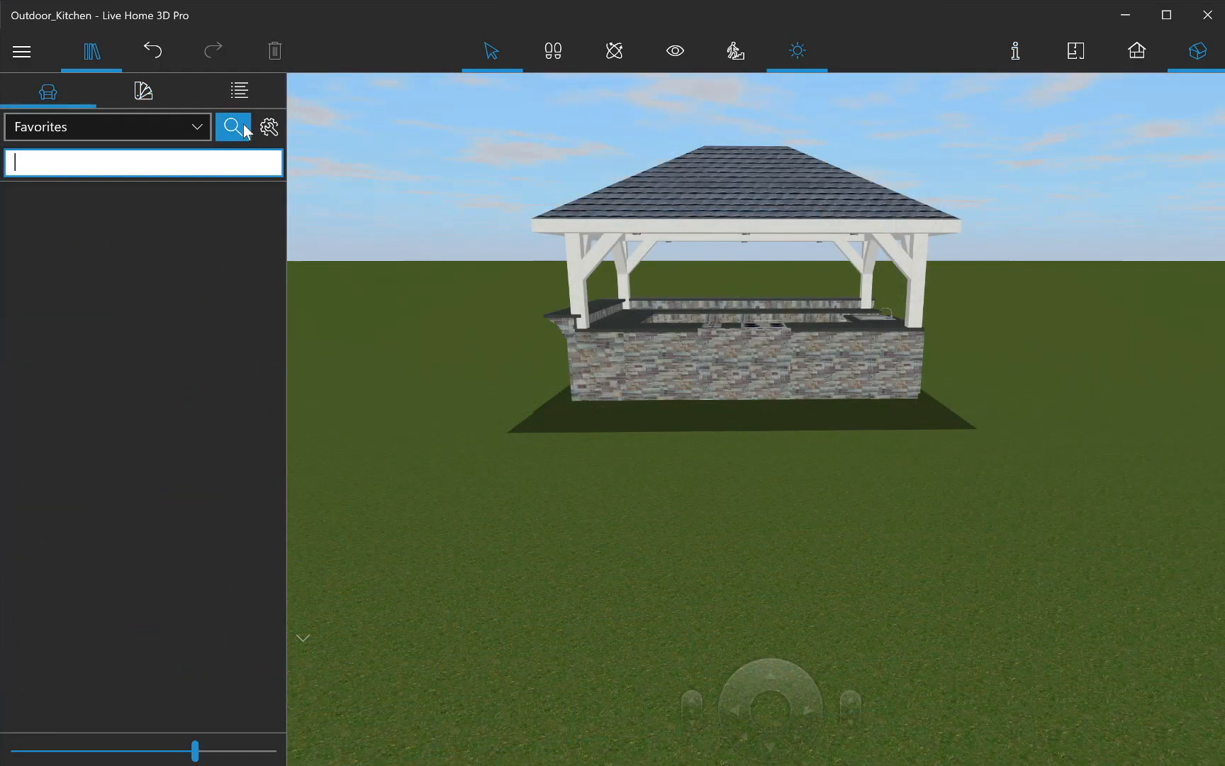
Step: Search the object library for "garde" to list garden arches and pavilions
left_click(143, 163)
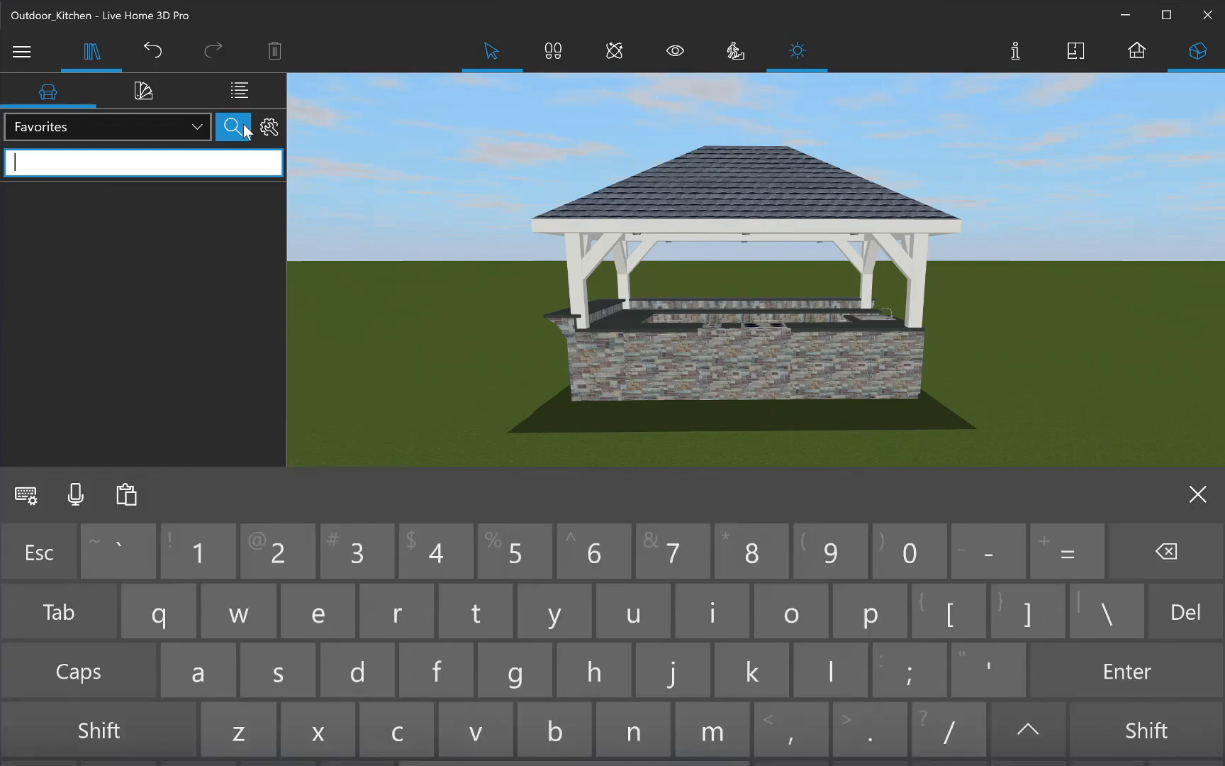
type("garde")
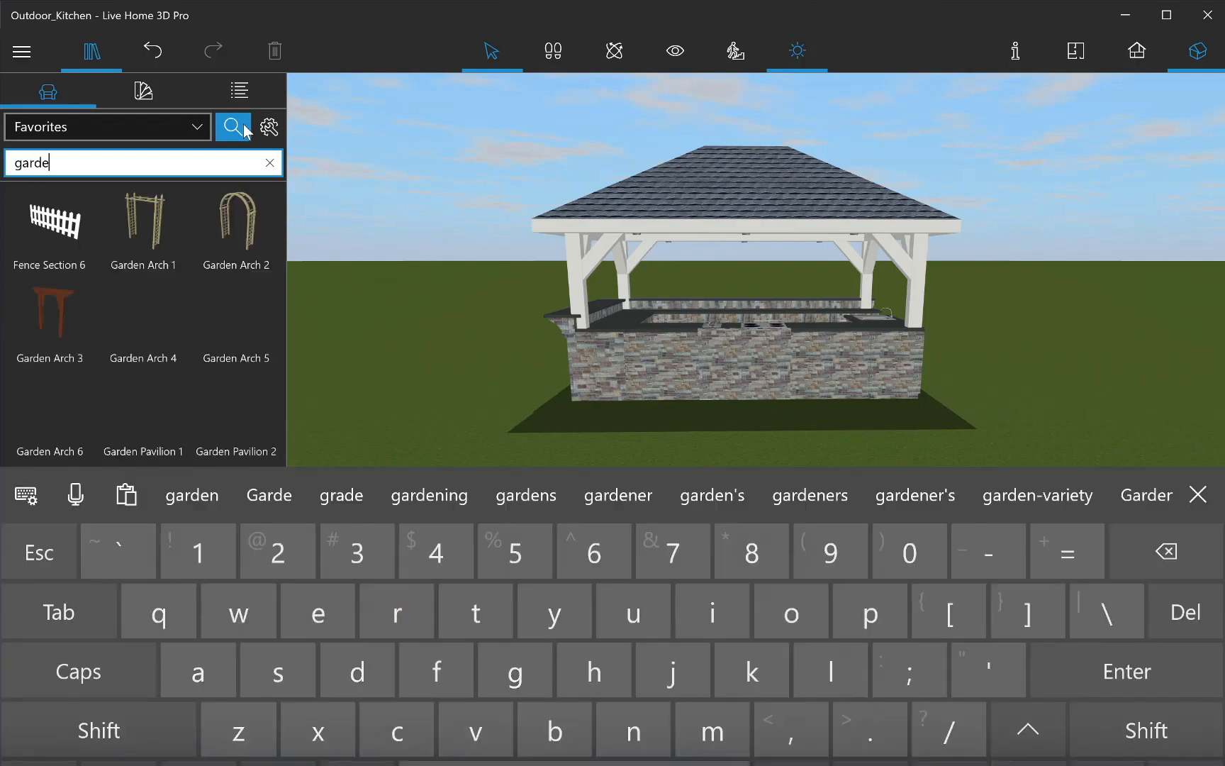